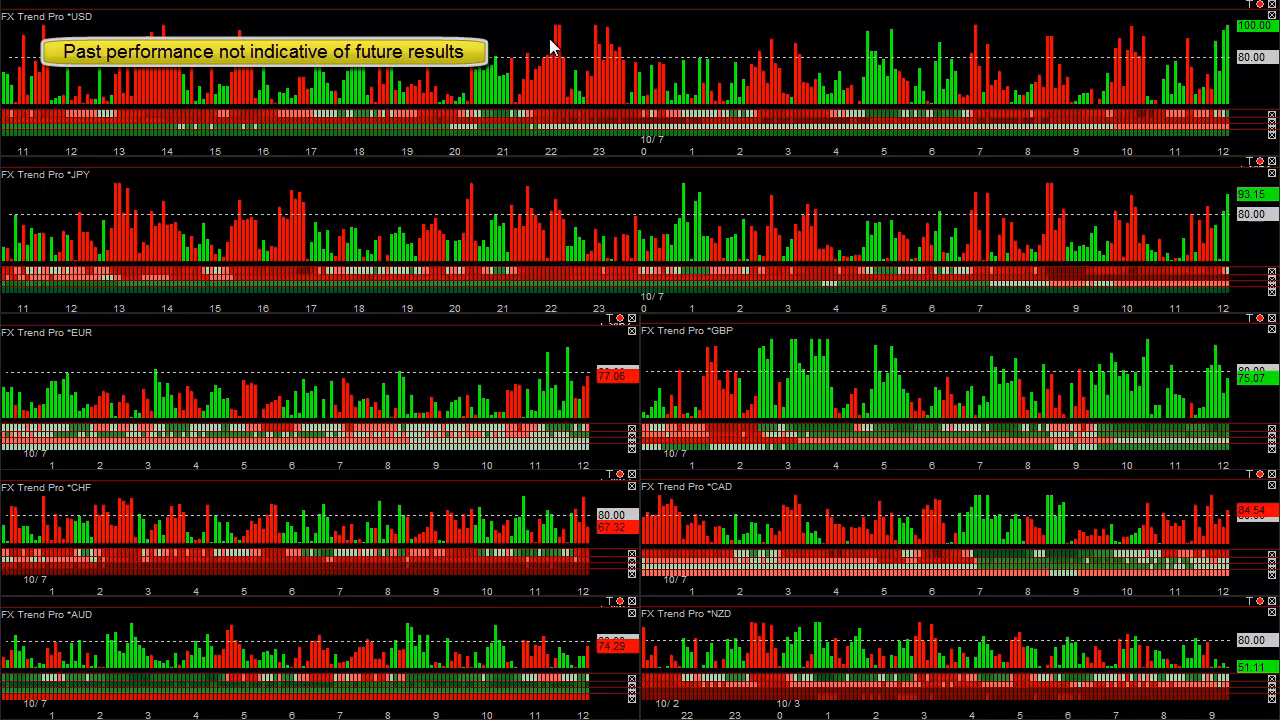
{"action": "mouse_move", "coordinate": [592, 64]}
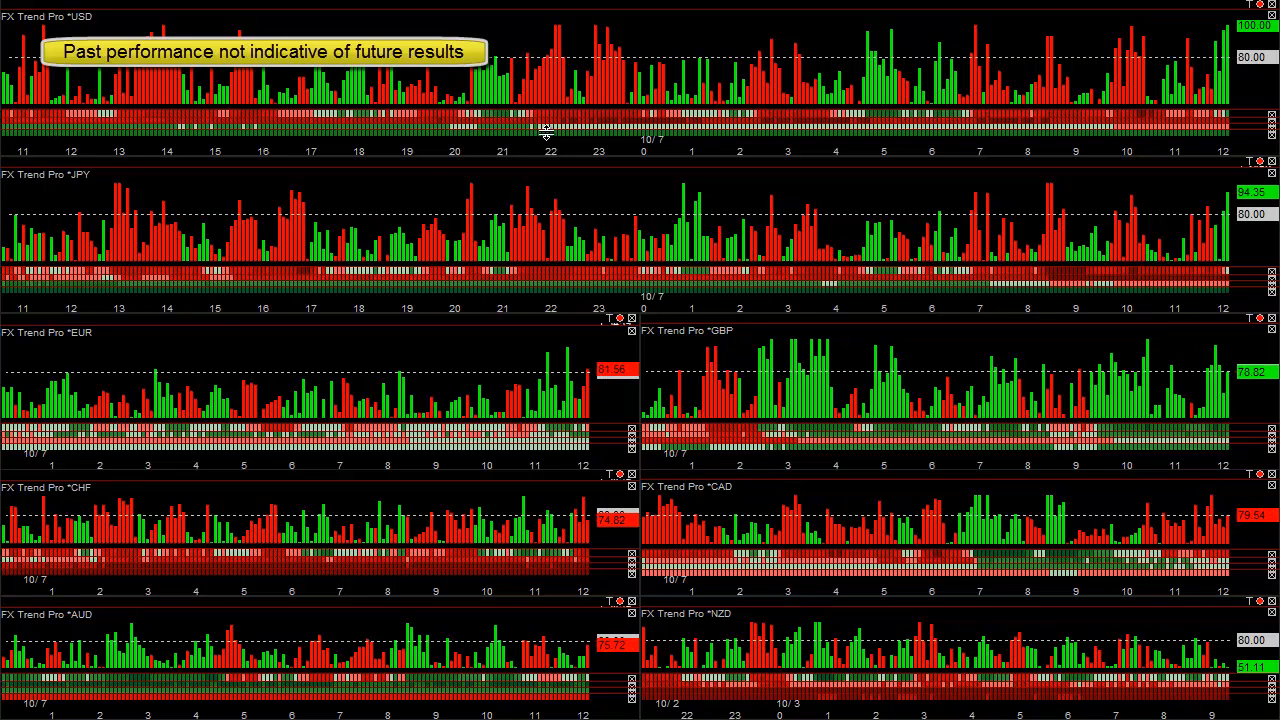
{"action": "mouse_move", "coordinate": [750, 56]}
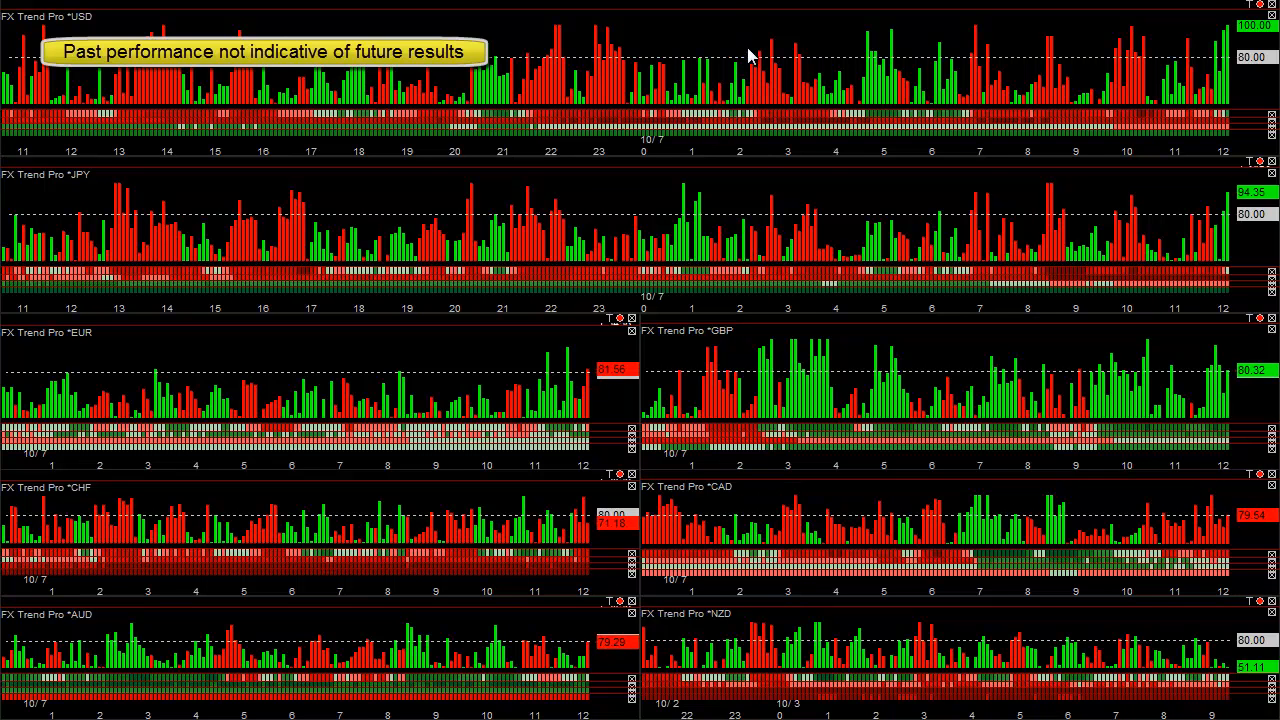
{"action": "mouse_move", "coordinate": [764, 68]}
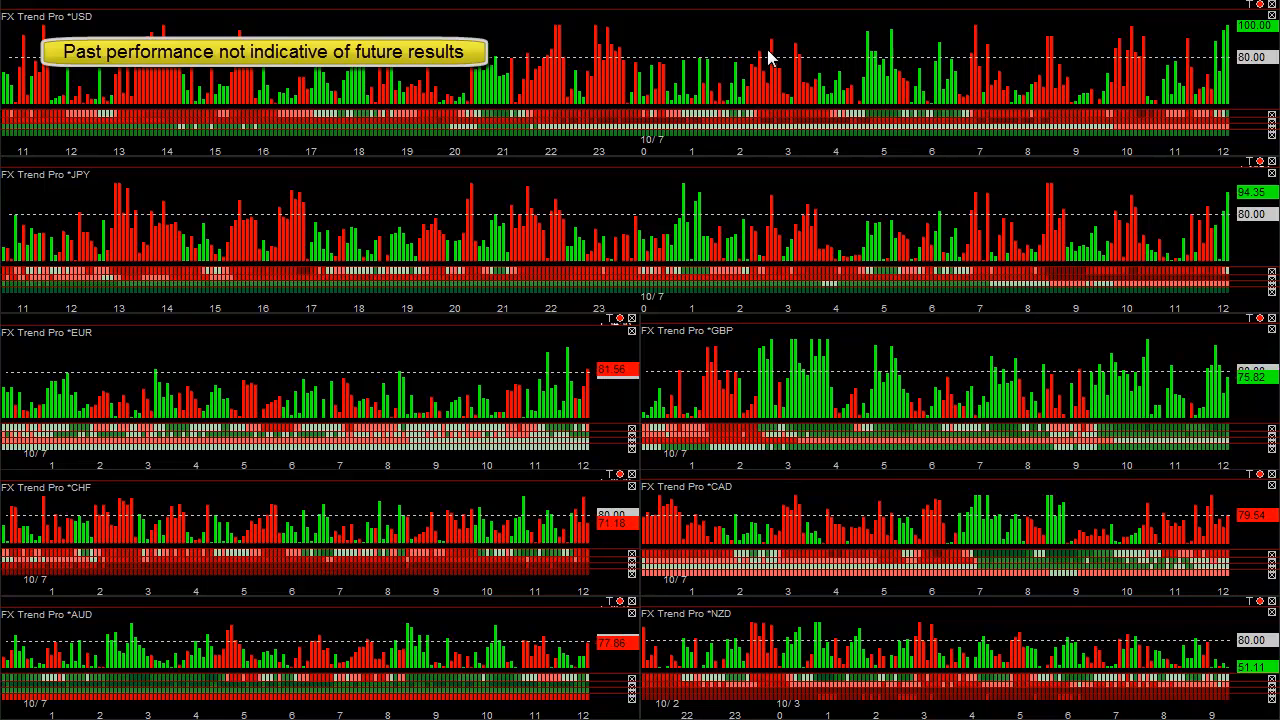
{"action": "mouse_move", "coordinate": [798, 122]}
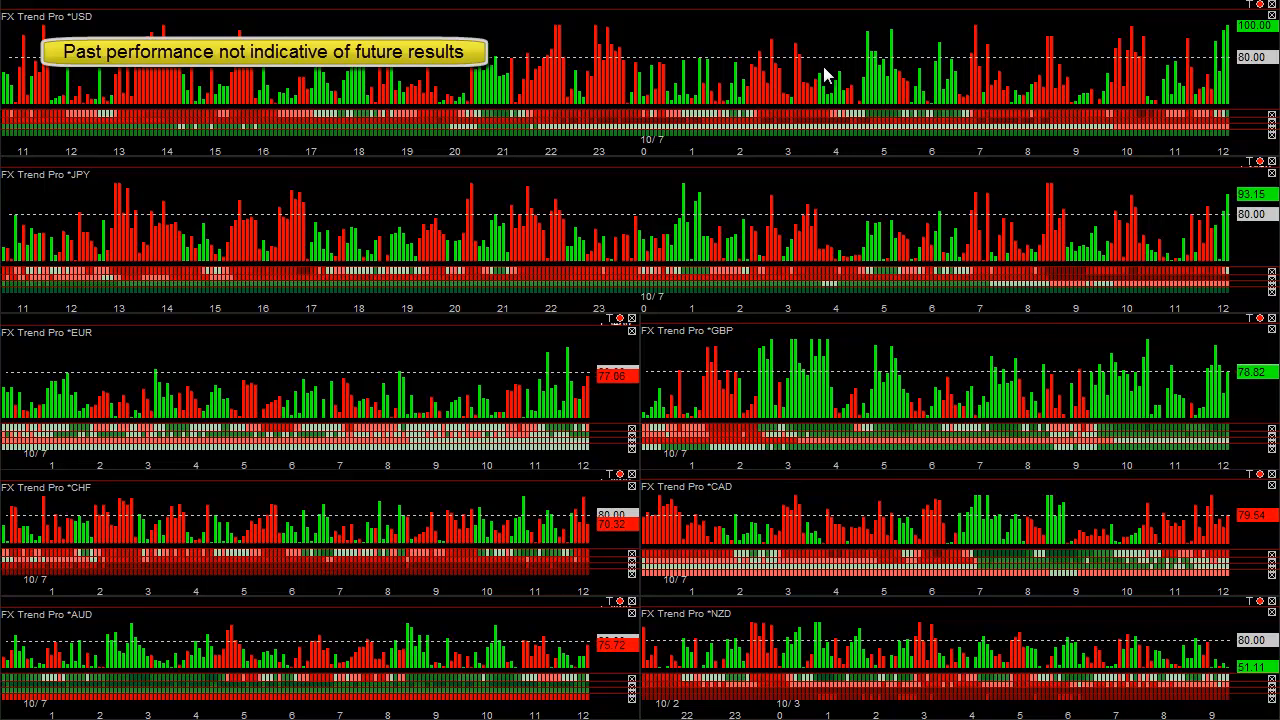
{"action": "mouse_move", "coordinate": [762, 30]}
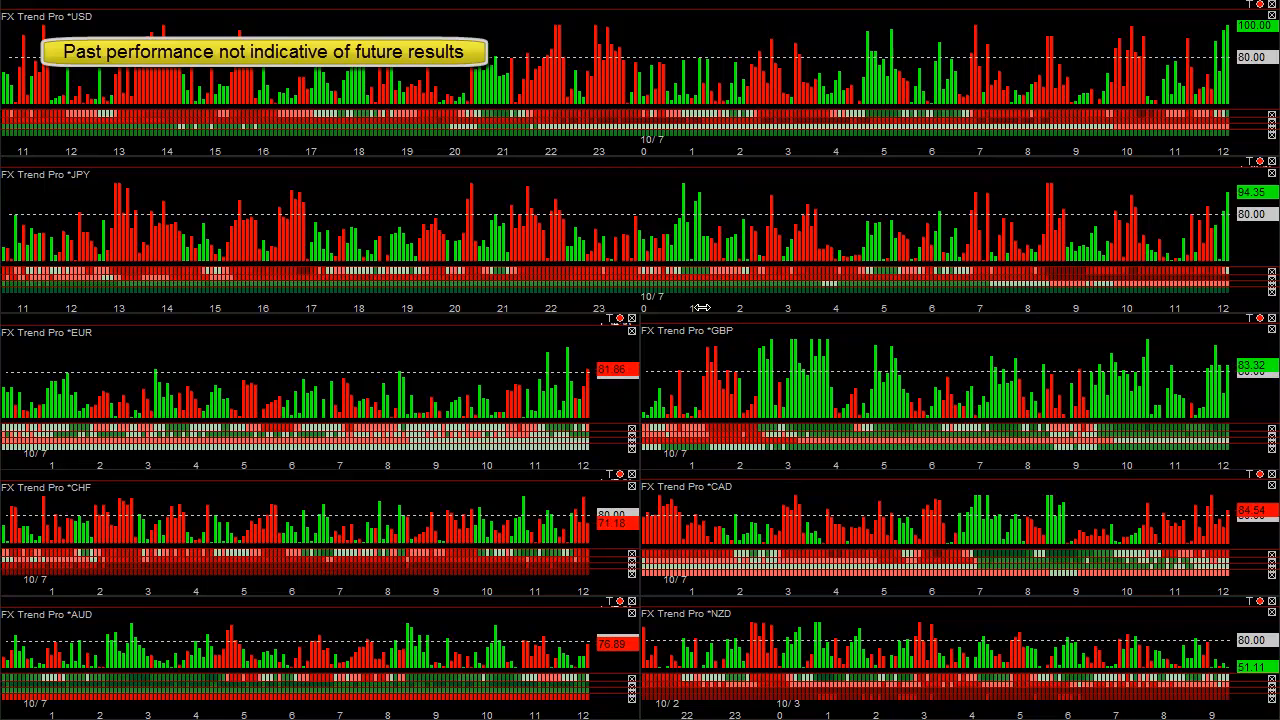
{"action": "mouse_move", "coordinate": [752, 336]}
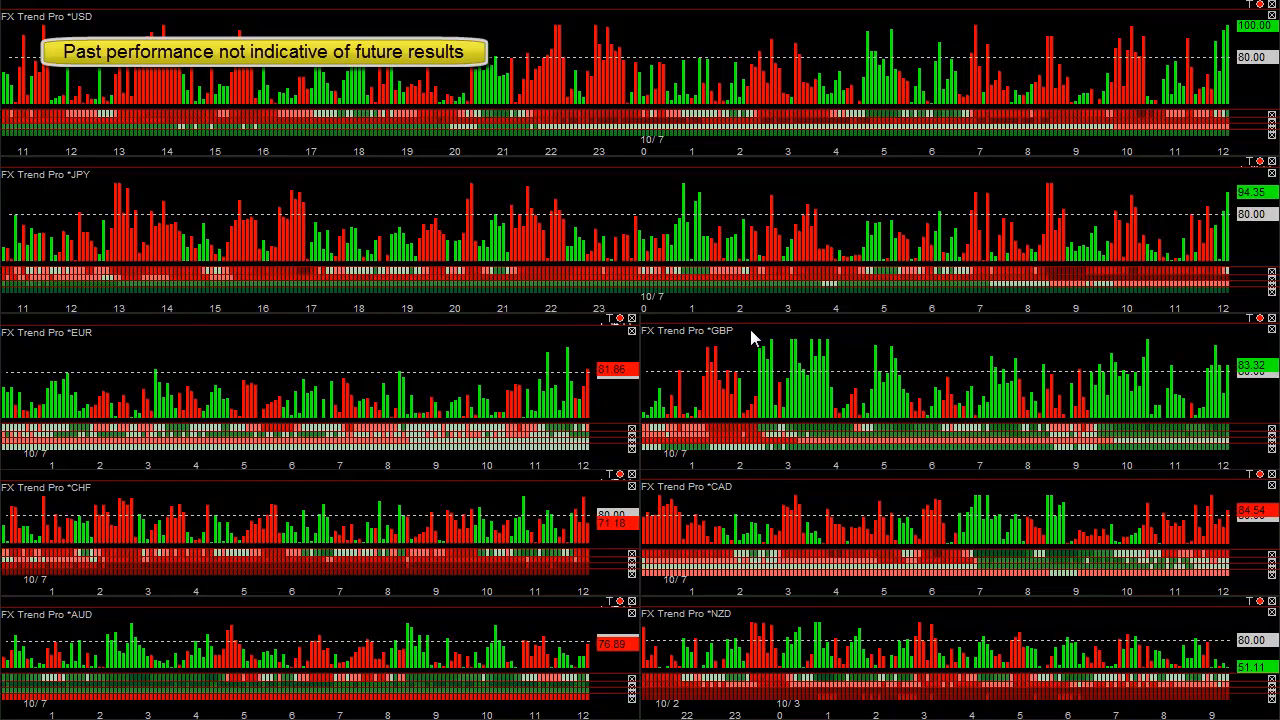
{"action": "mouse_move", "coordinate": [760, 420]}
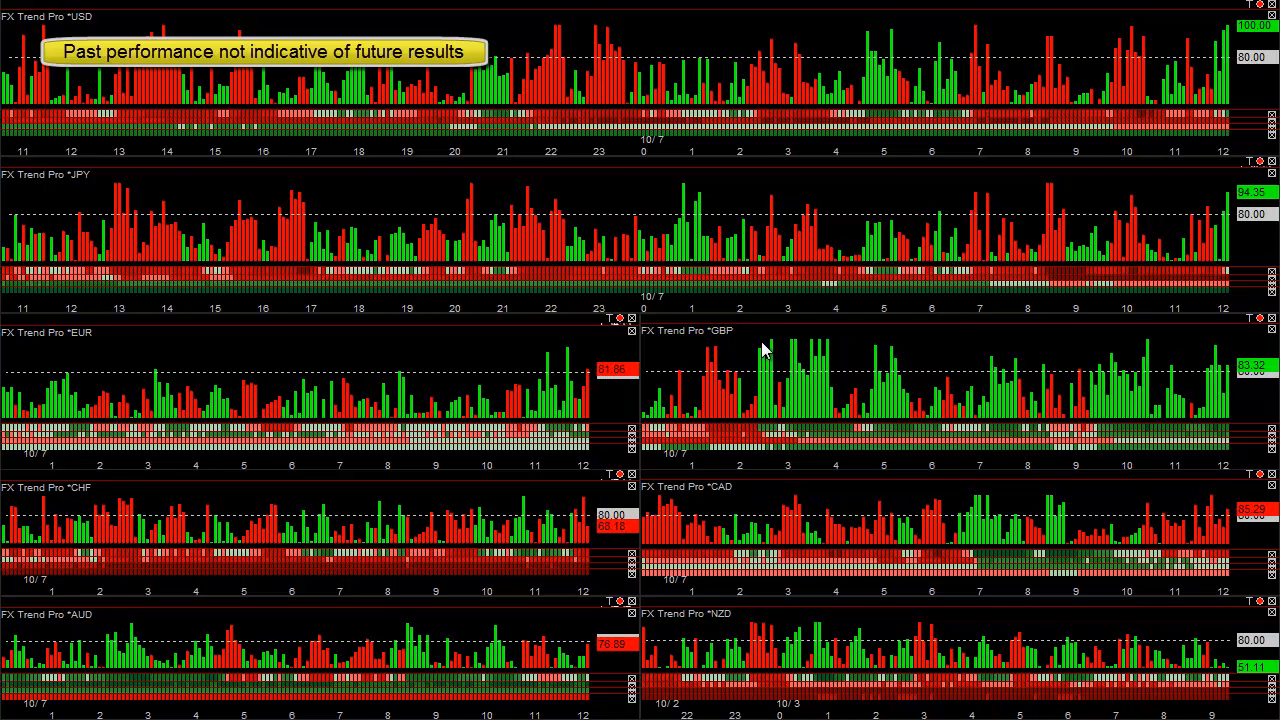
{"action": "mouse_move", "coordinate": [782, 344]}
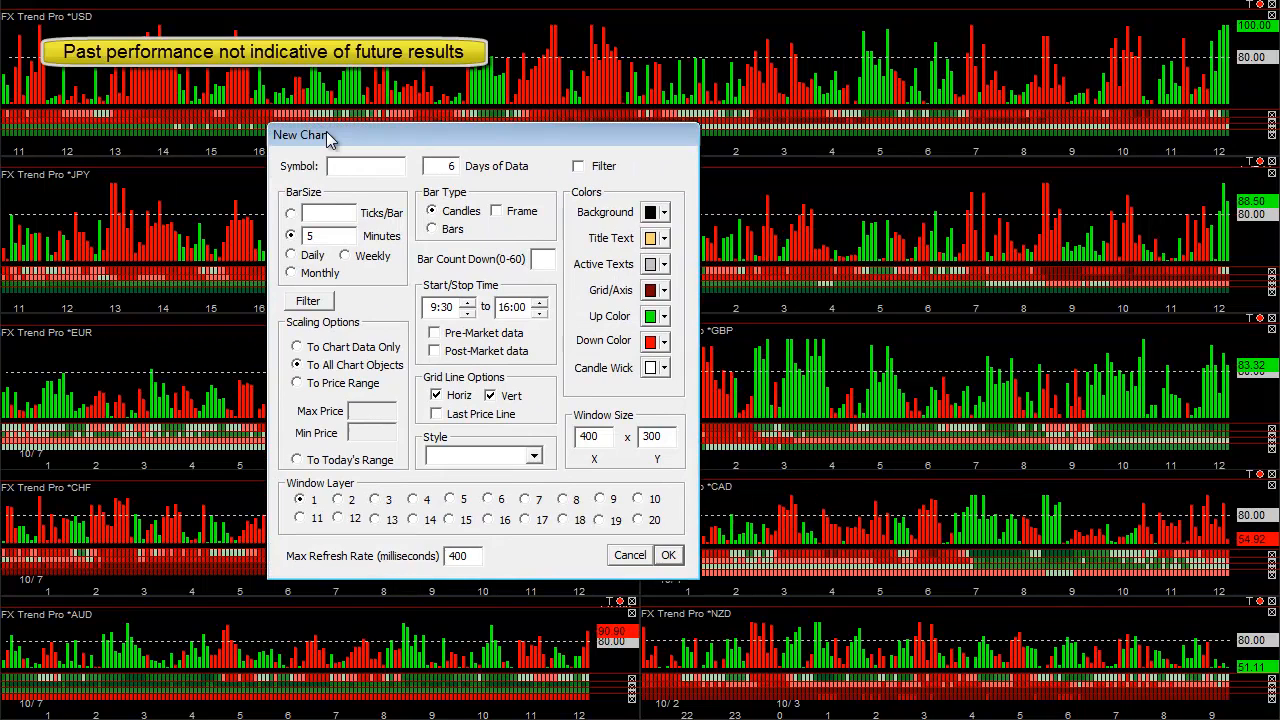
- Create a GBPCHF 5-minute chart sized 400 by 300 on a different window layer
{"action": "type", "text": "gbpchf"}
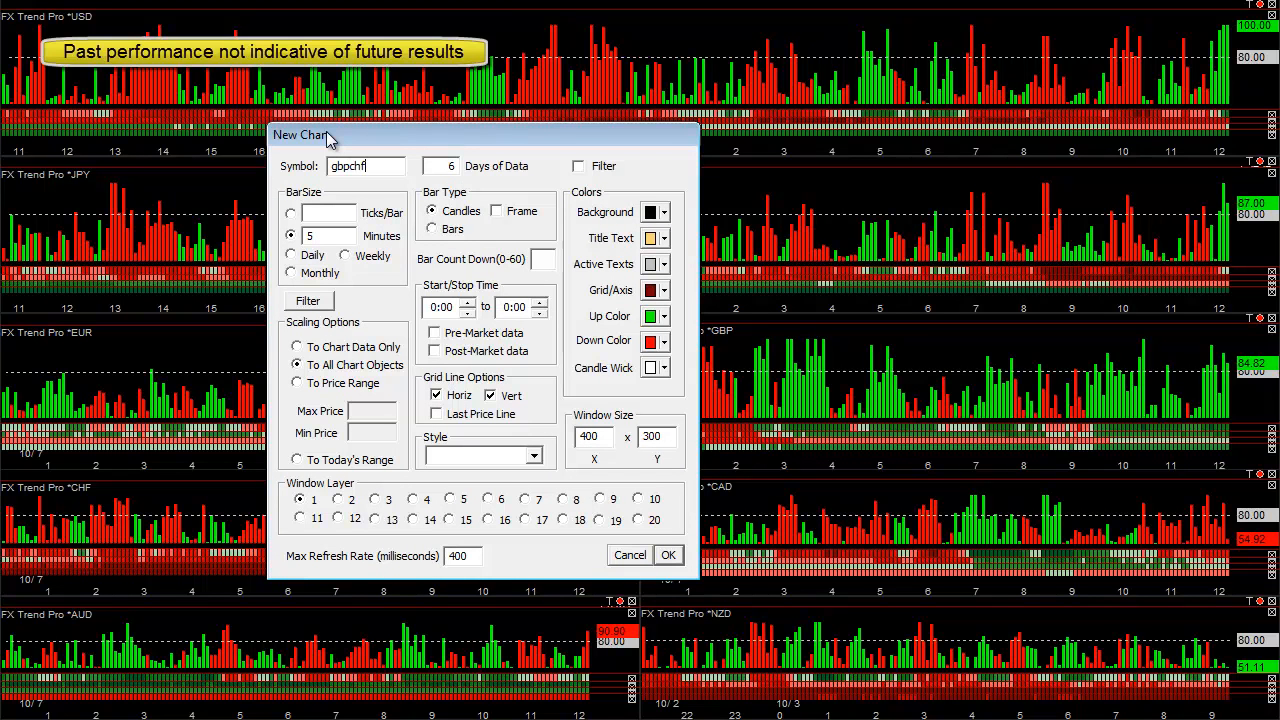
{"action": "mouse_move", "coordinate": [760, 410]}
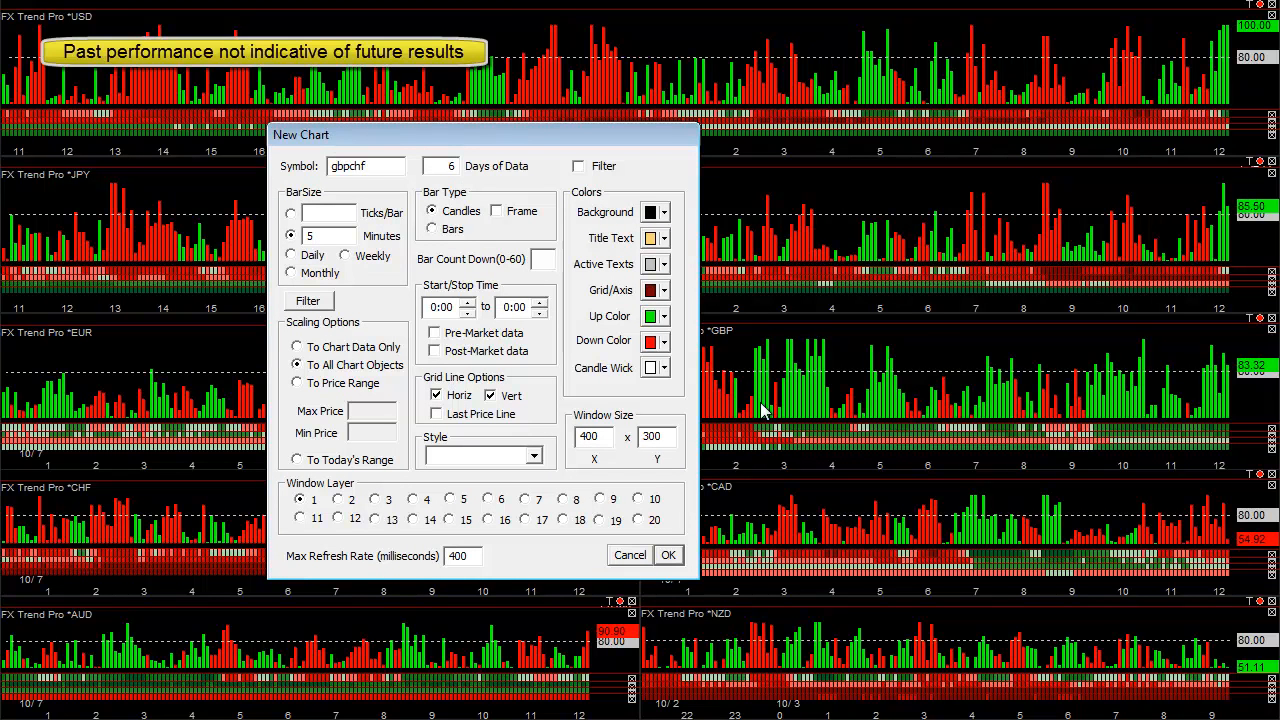
{"action": "left_click", "coordinate": [564, 500]}
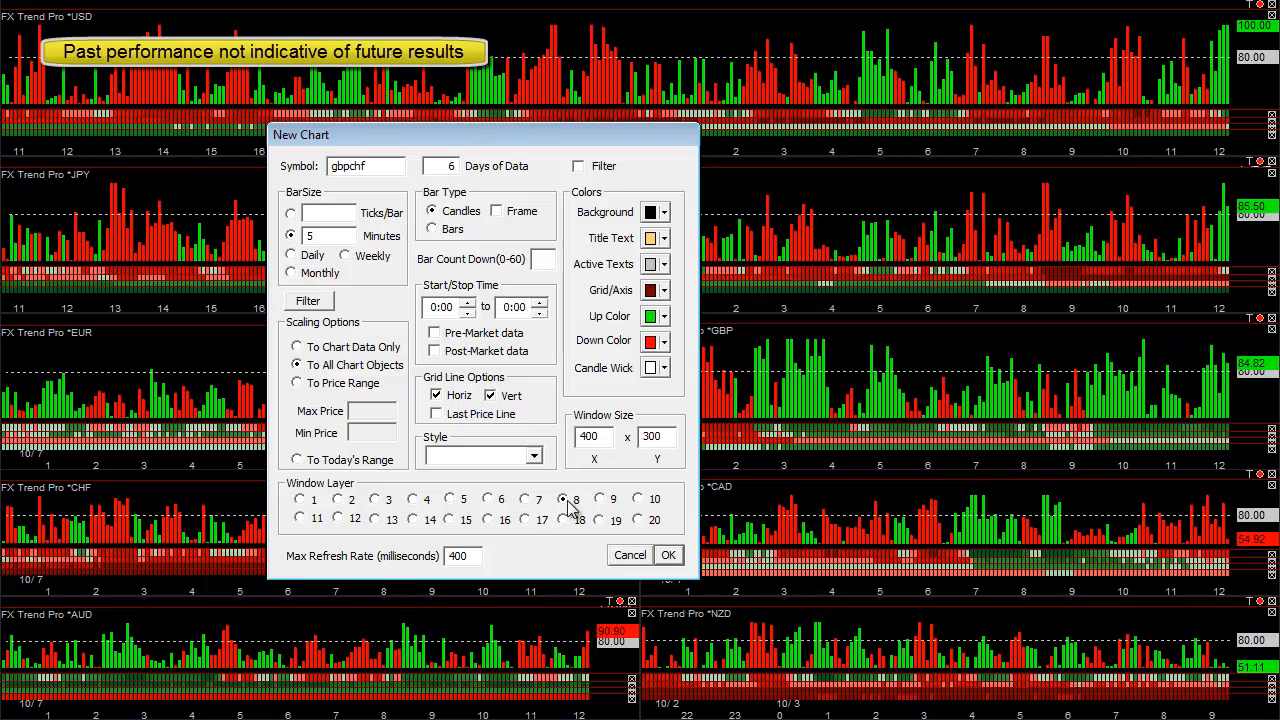
{"action": "left_click", "coordinate": [668, 556]}
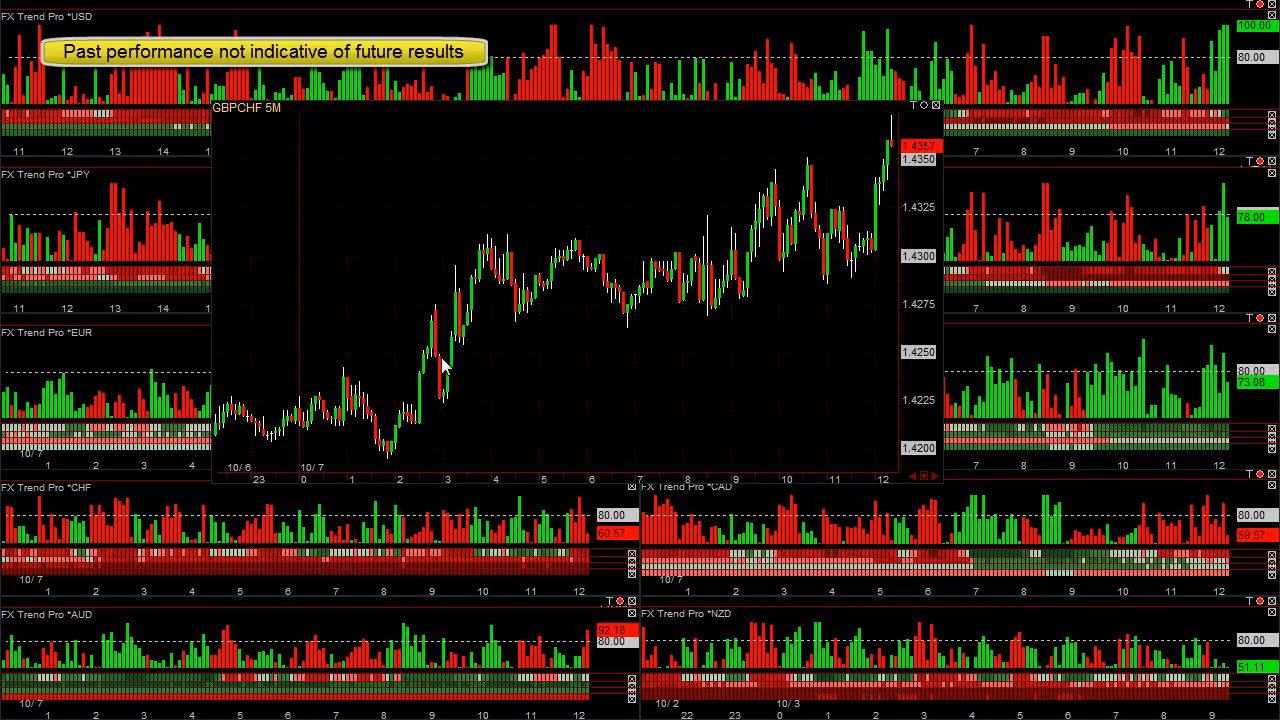
{"action": "mouse_move", "coordinate": [448, 392]}
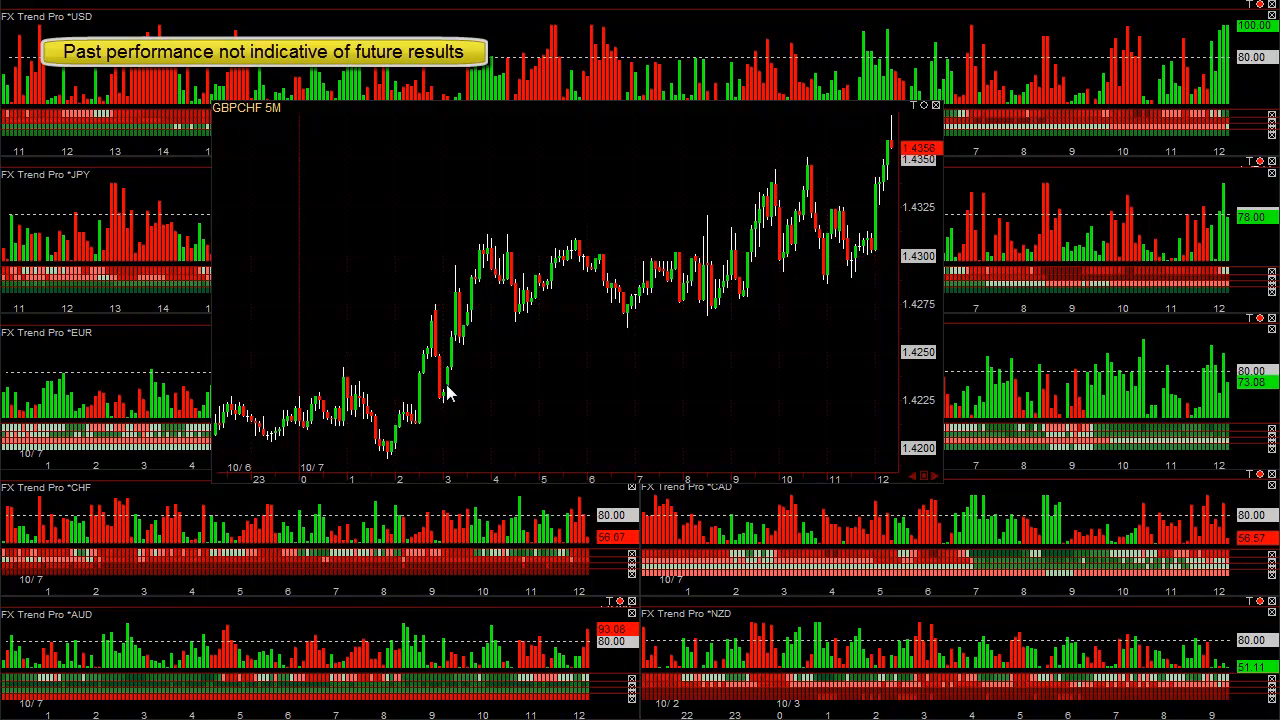
{"action": "mouse_move", "coordinate": [464, 328]}
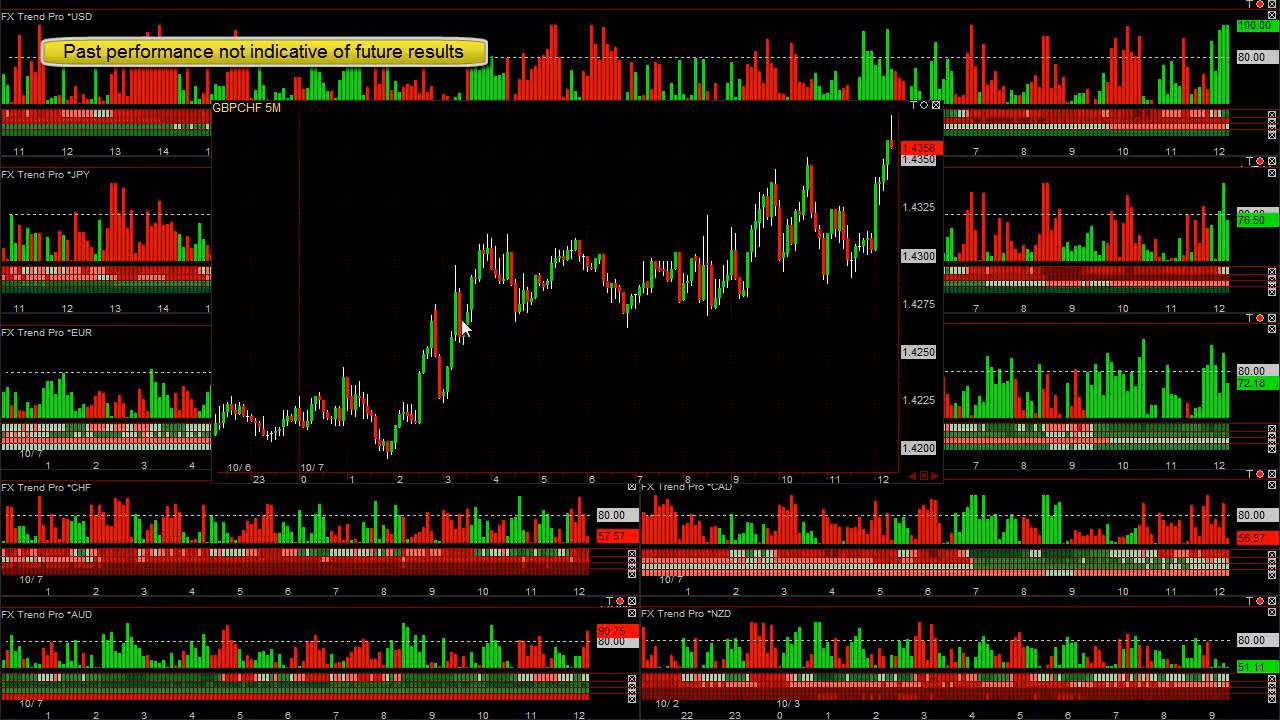
{"action": "mouse_move", "coordinate": [528, 300]}
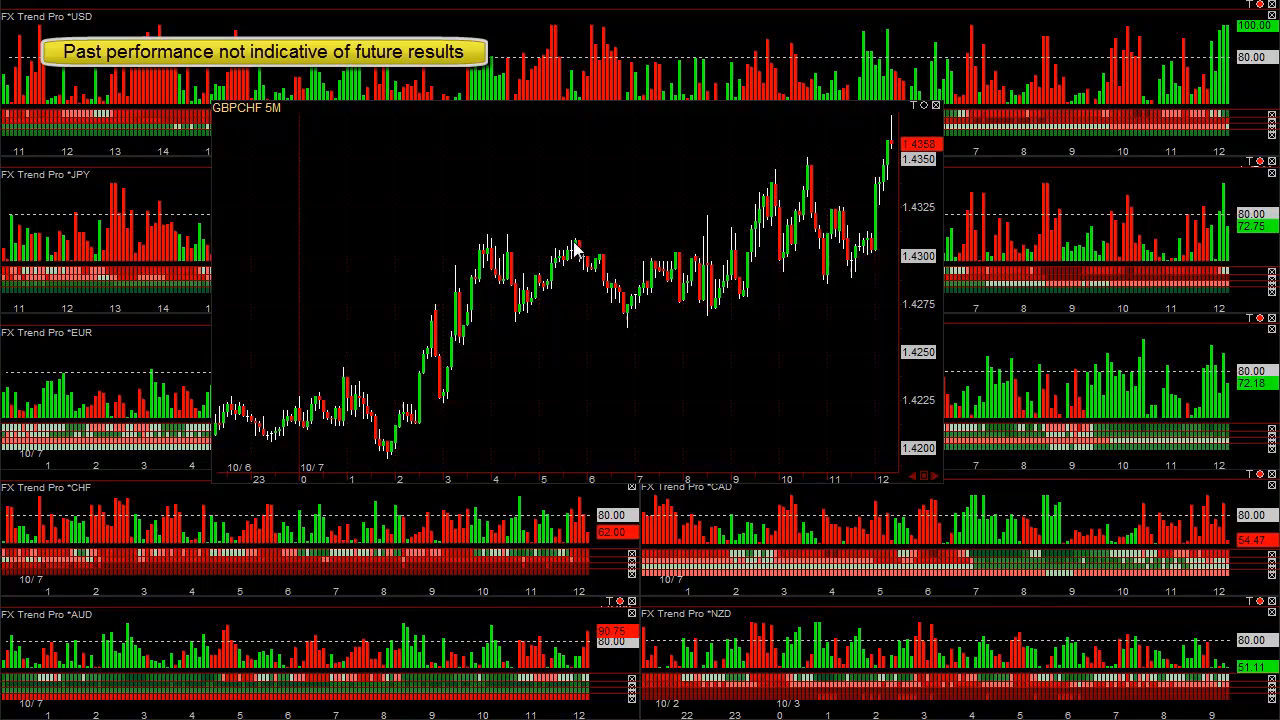
{"action": "mouse_move", "coordinate": [608, 284]}
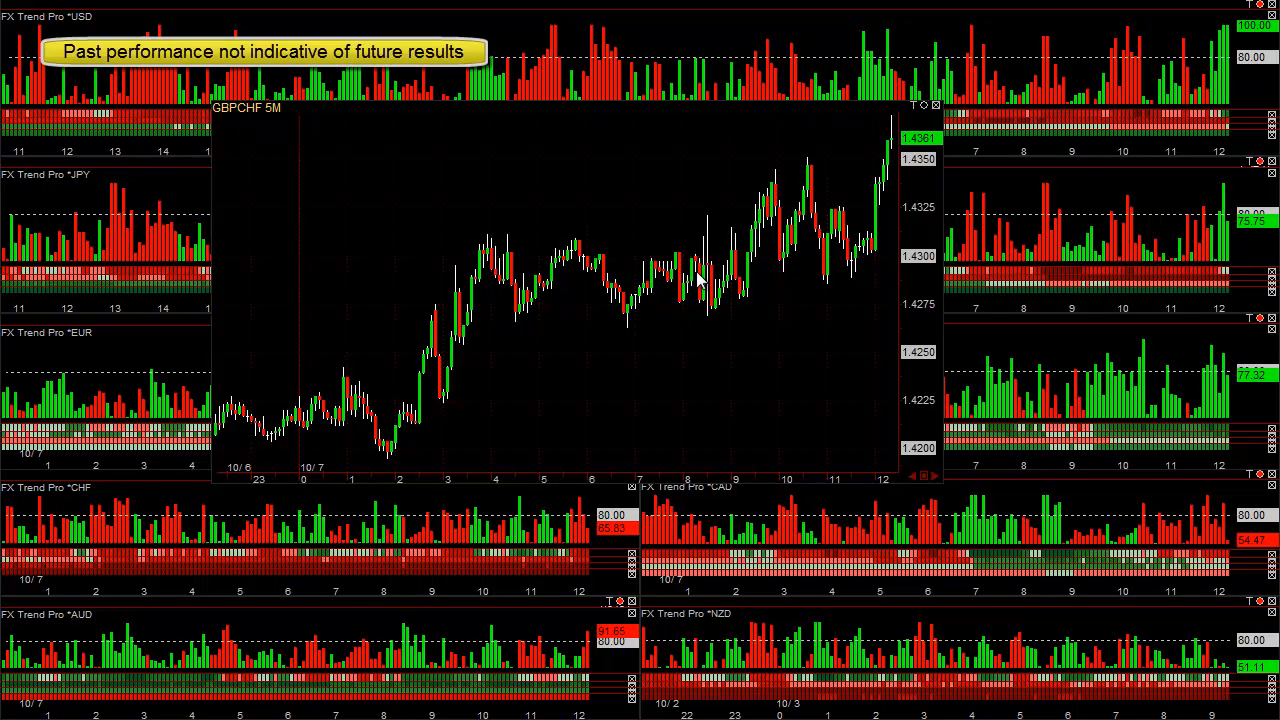
{"action": "mouse_move", "coordinate": [760, 224]}
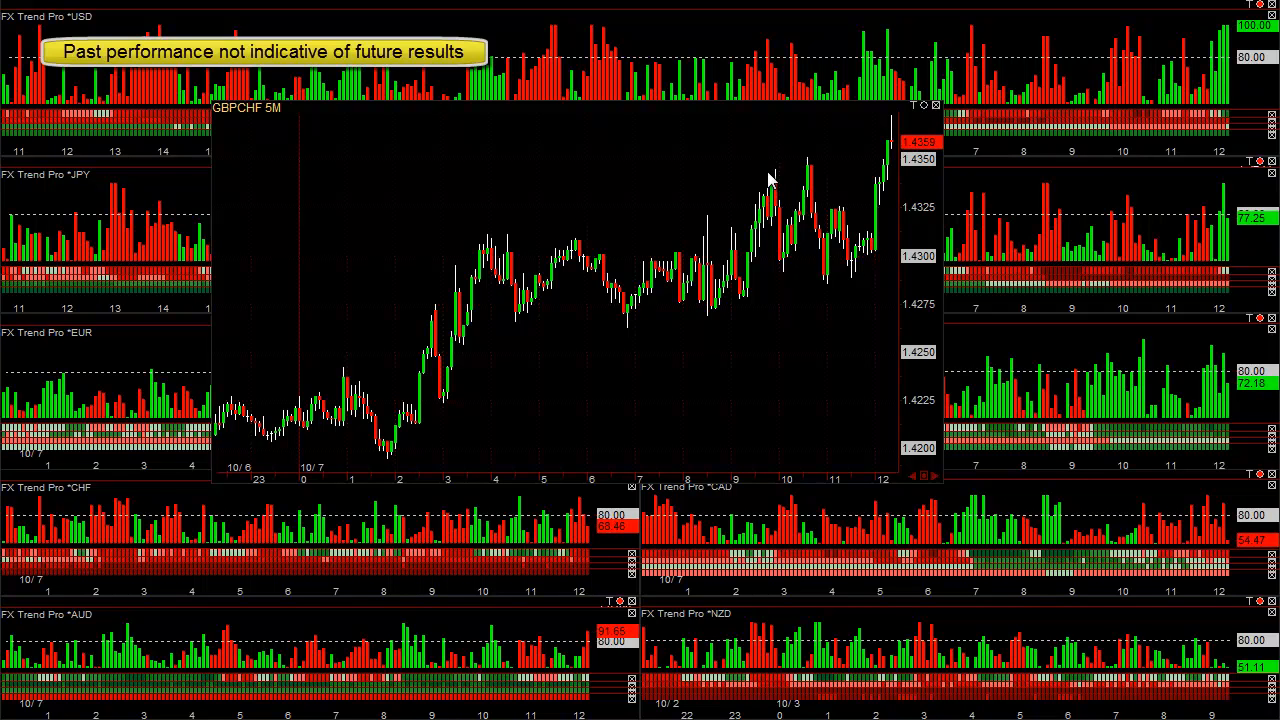
{"action": "mouse_move", "coordinate": [784, 256]}
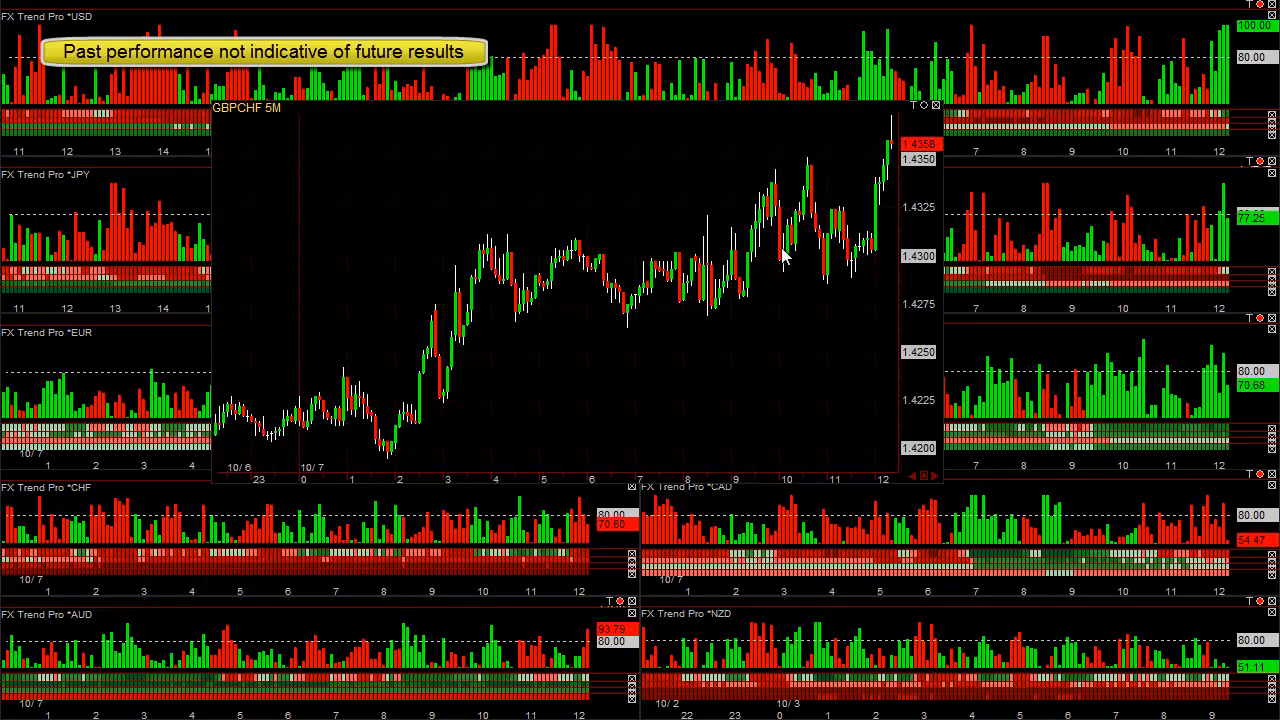
{"action": "mouse_move", "coordinate": [832, 176]}
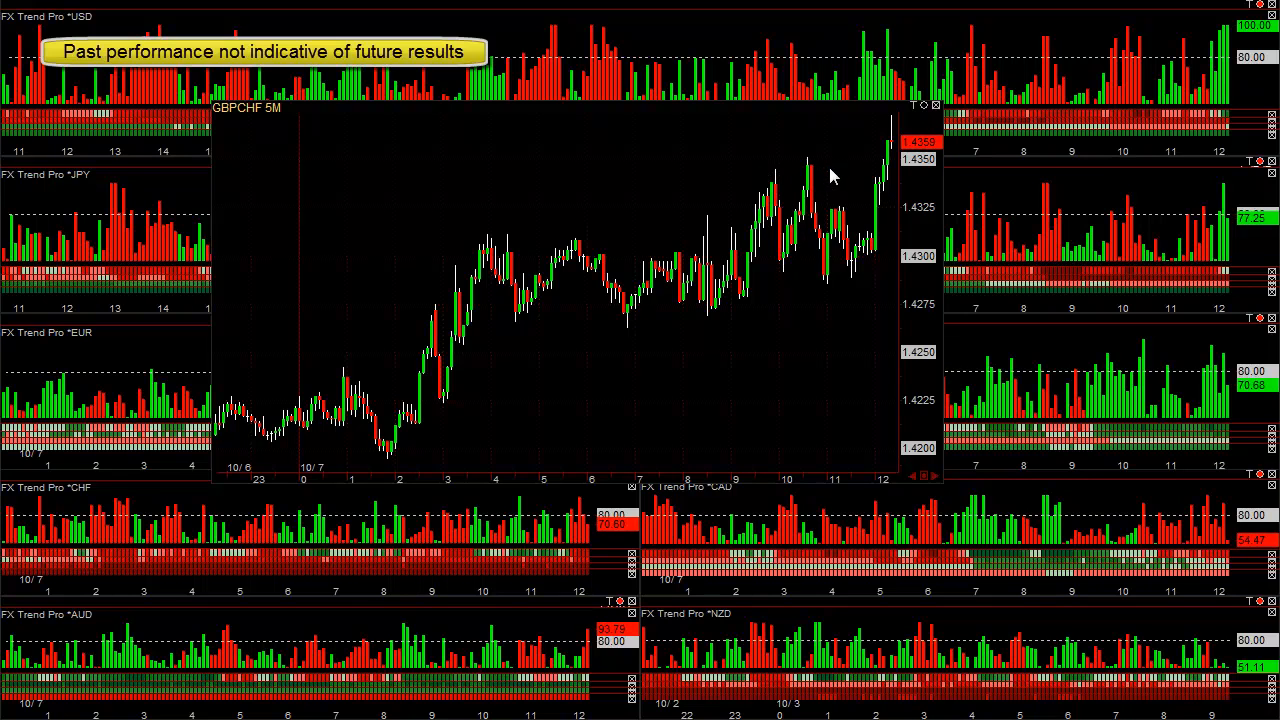
{"action": "mouse_move", "coordinate": [812, 248]}
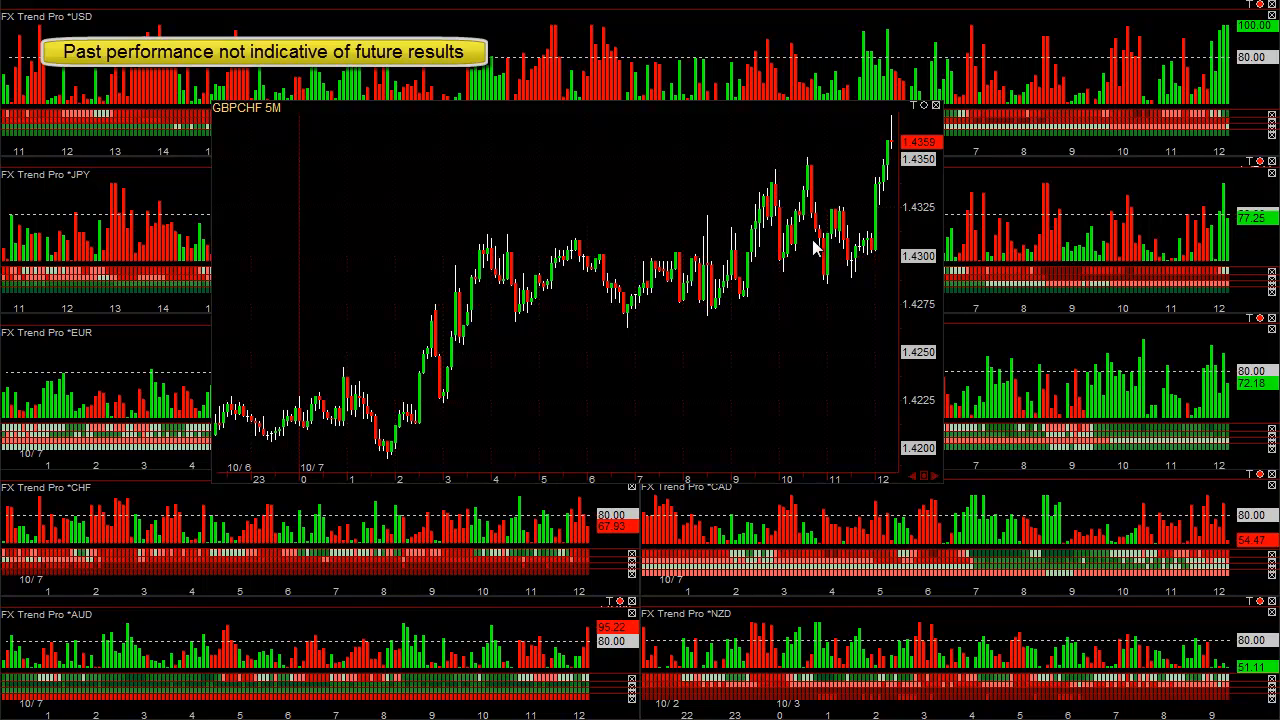
{"action": "mouse_move", "coordinate": [832, 236]}
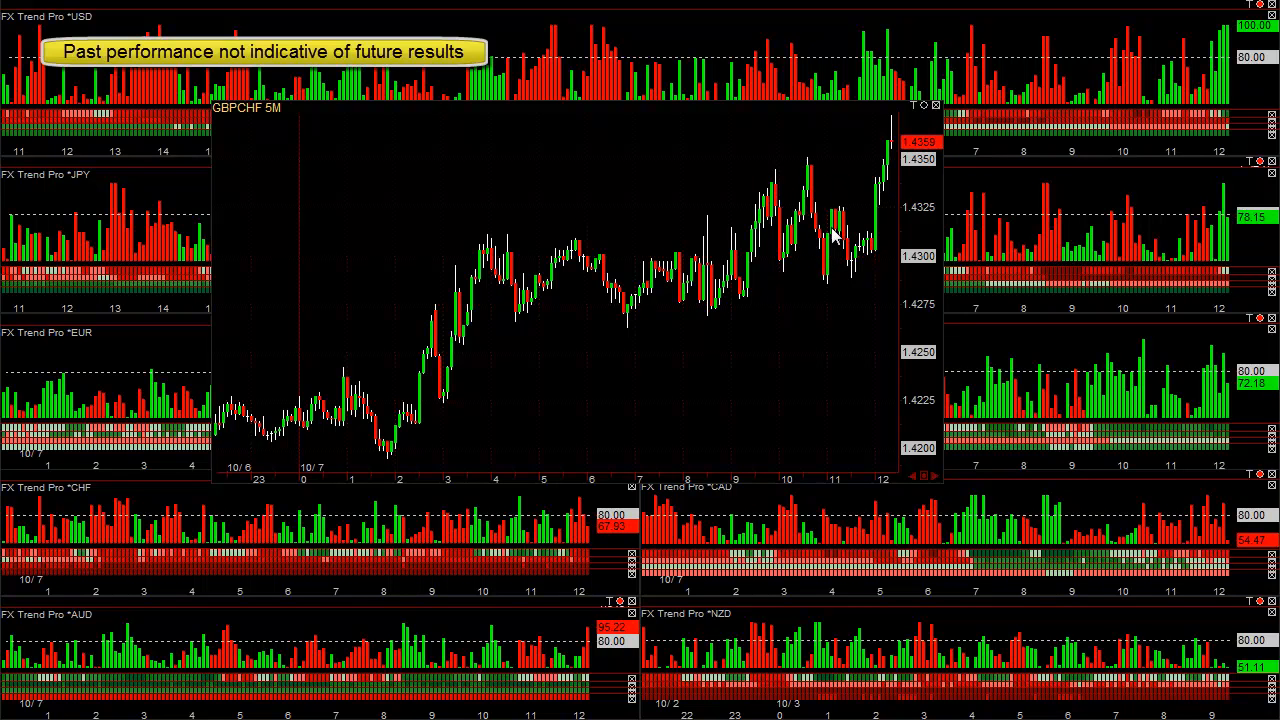
{"action": "mouse_move", "coordinate": [862, 270]}
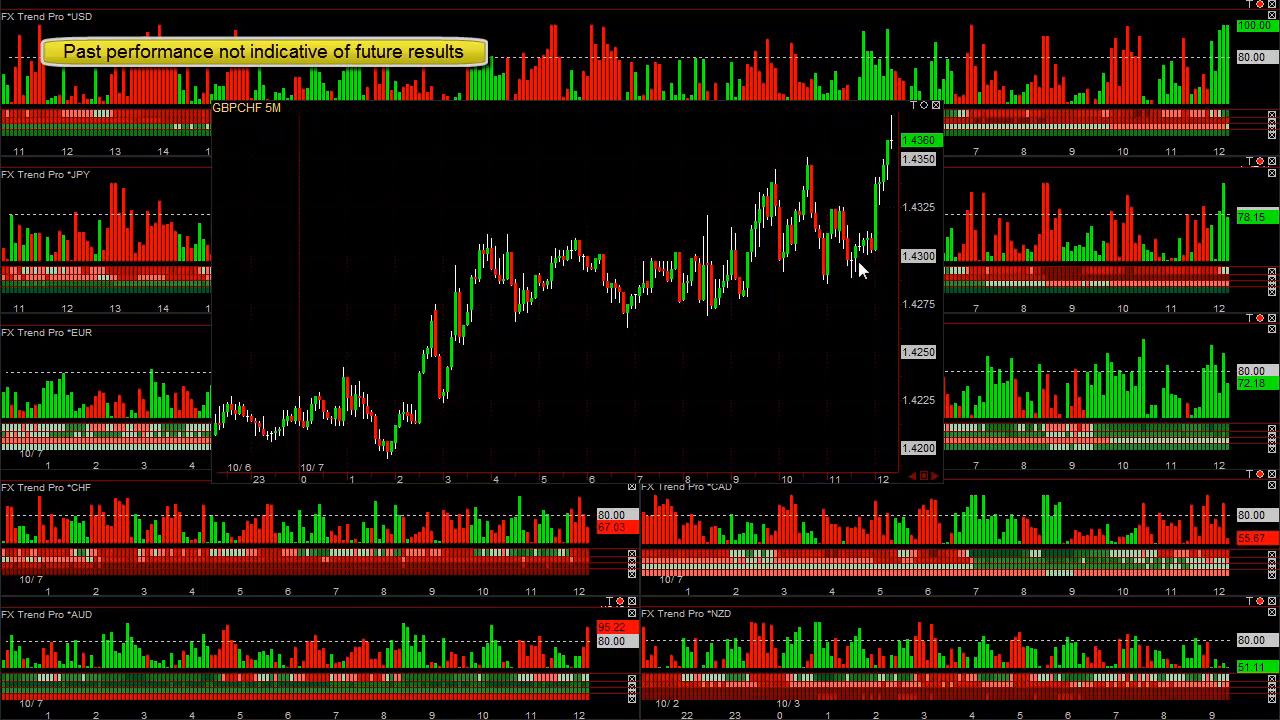
{"action": "mouse_move", "coordinate": [876, 232]}
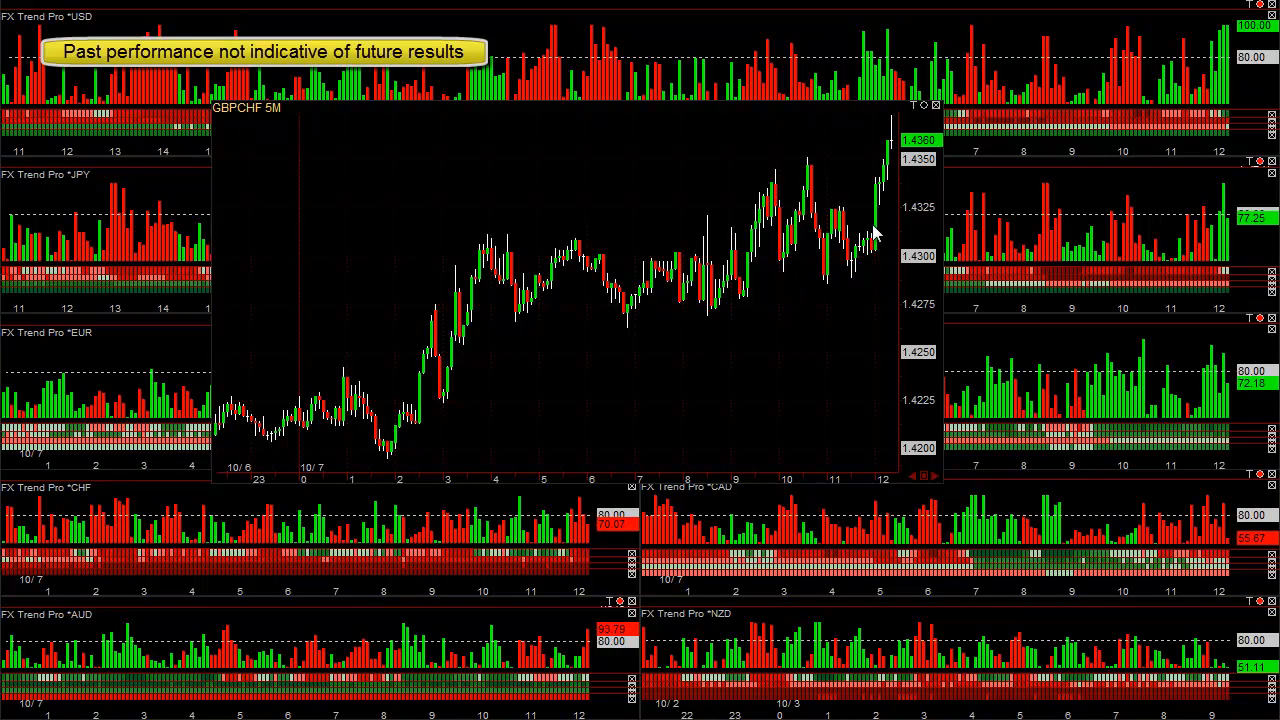
{"action": "mouse_move", "coordinate": [876, 128]}
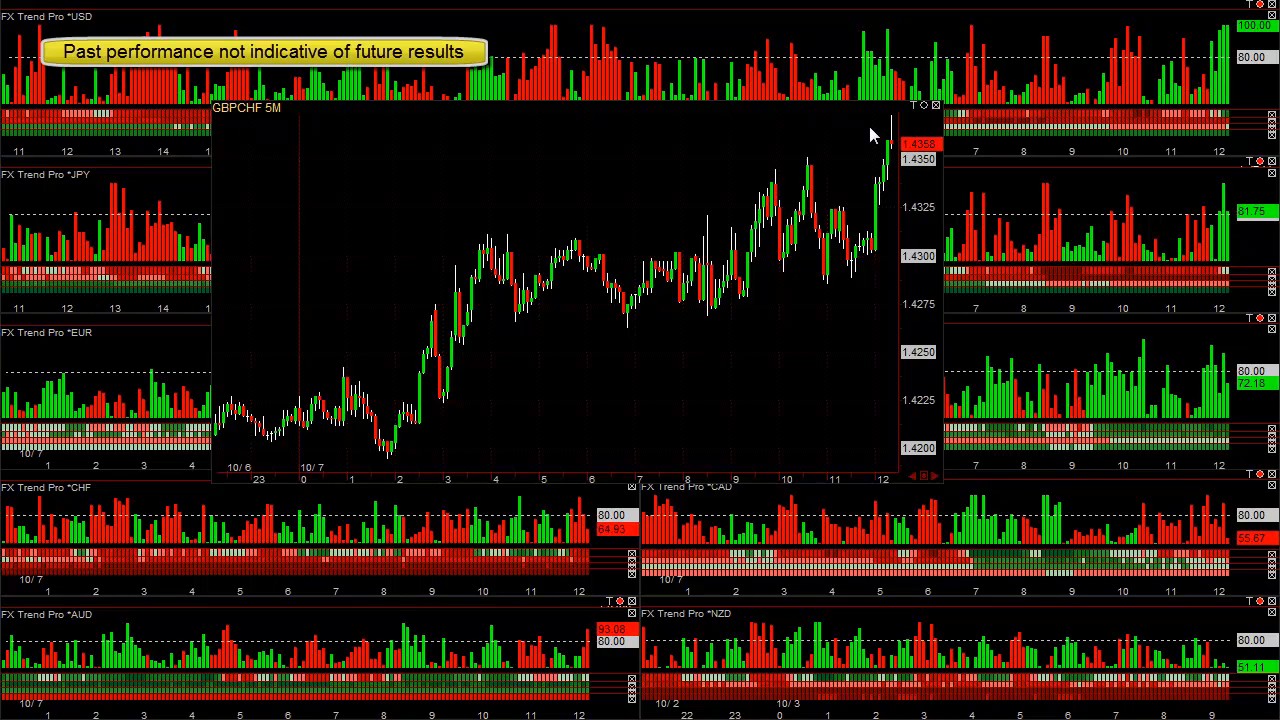
{"action": "mouse_move", "coordinate": [618, 338]}
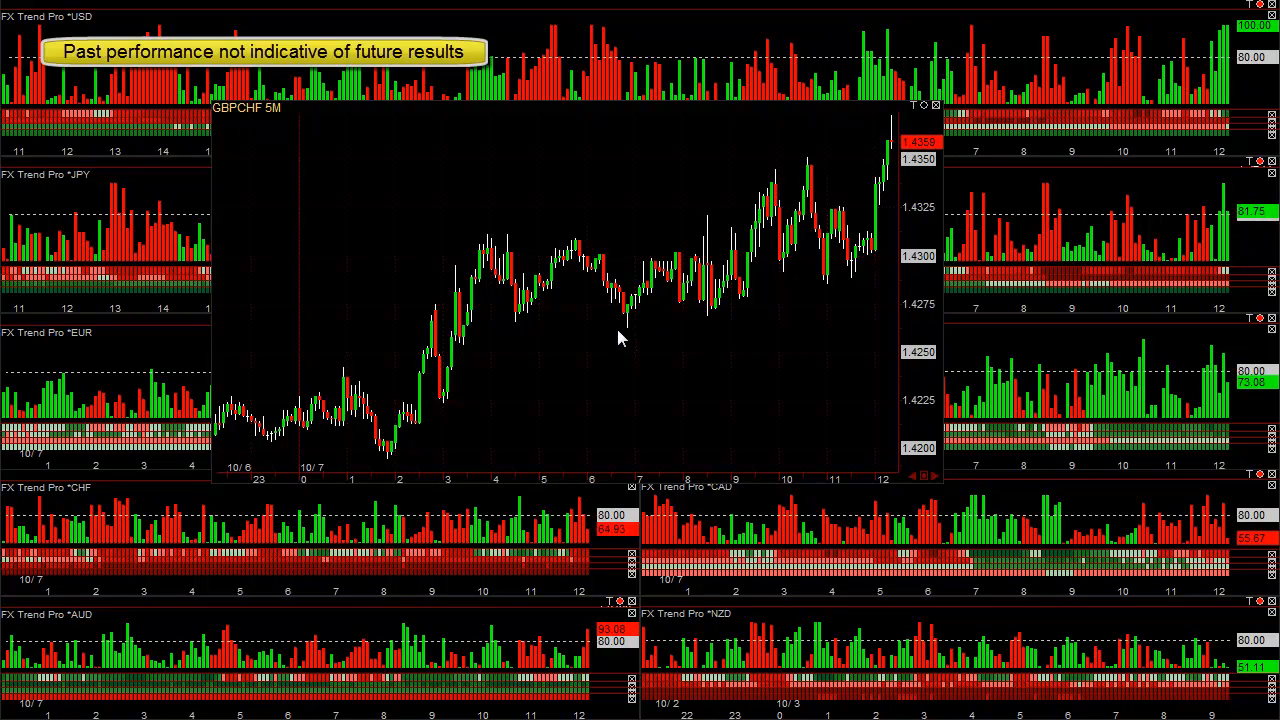
{"action": "mouse_move", "coordinate": [744, 382]}
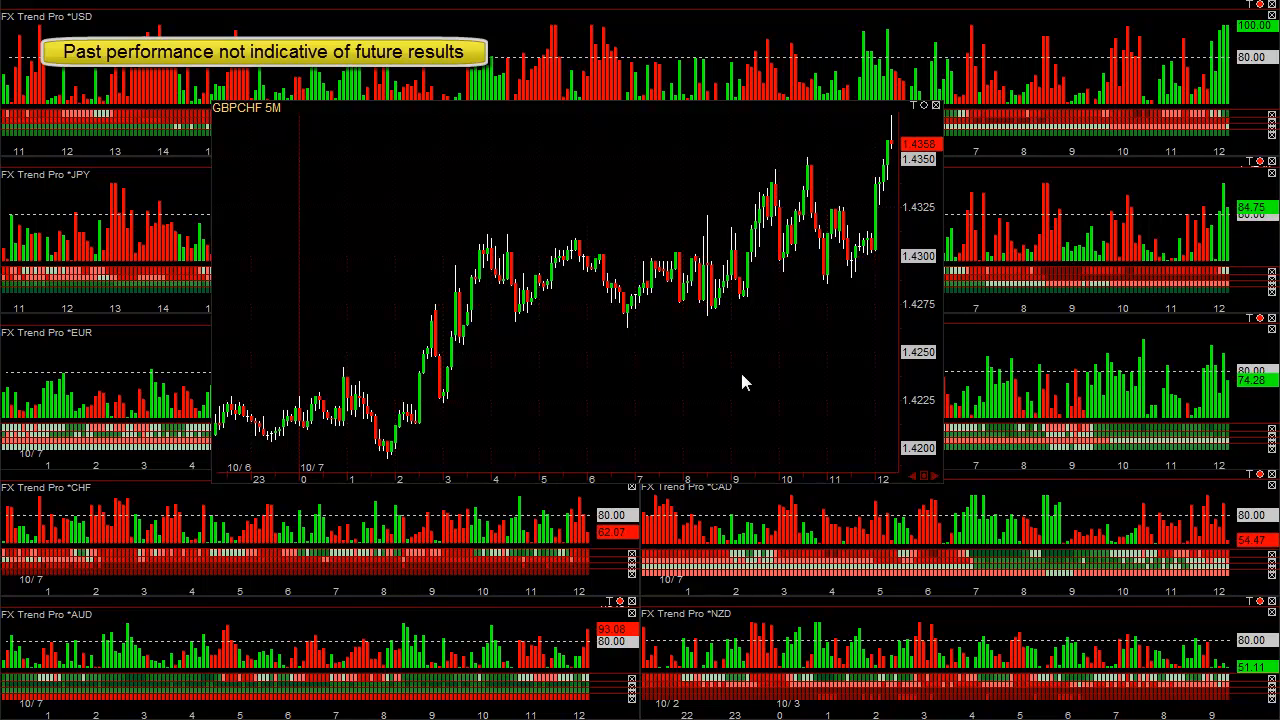
{"action": "mouse_move", "coordinate": [718, 362]}
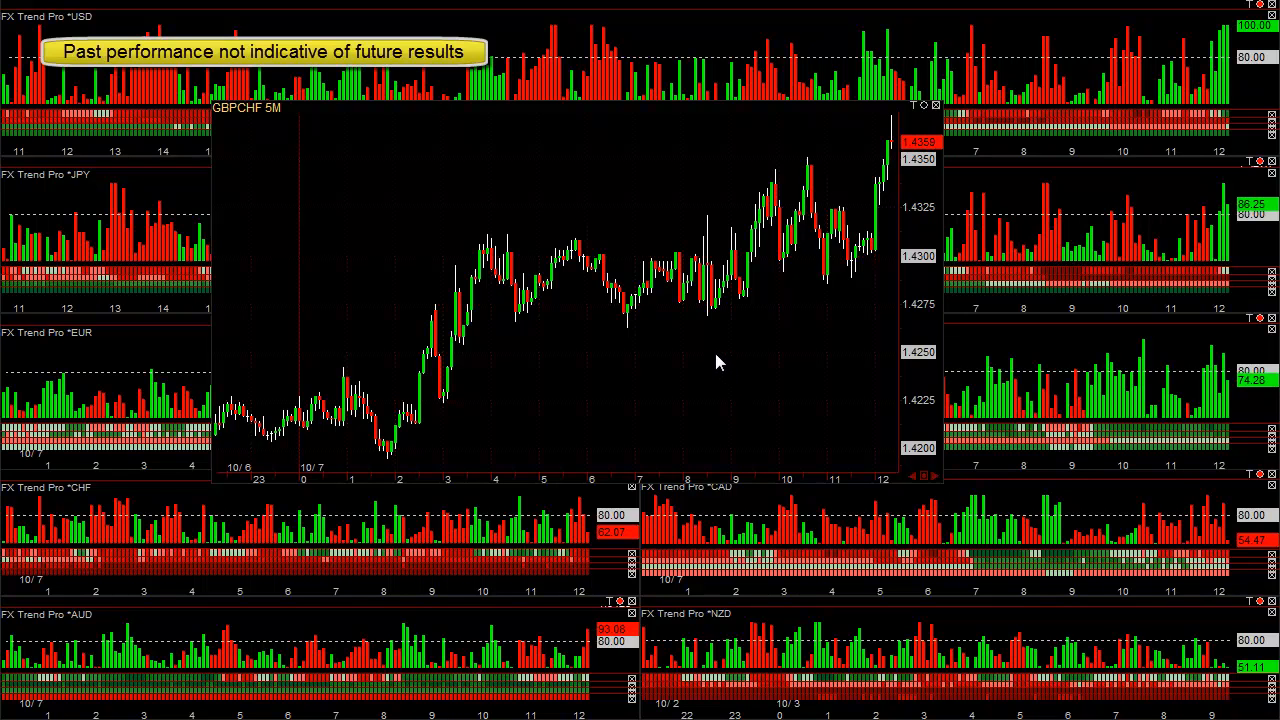
{"action": "mouse_move", "coordinate": [448, 392]}
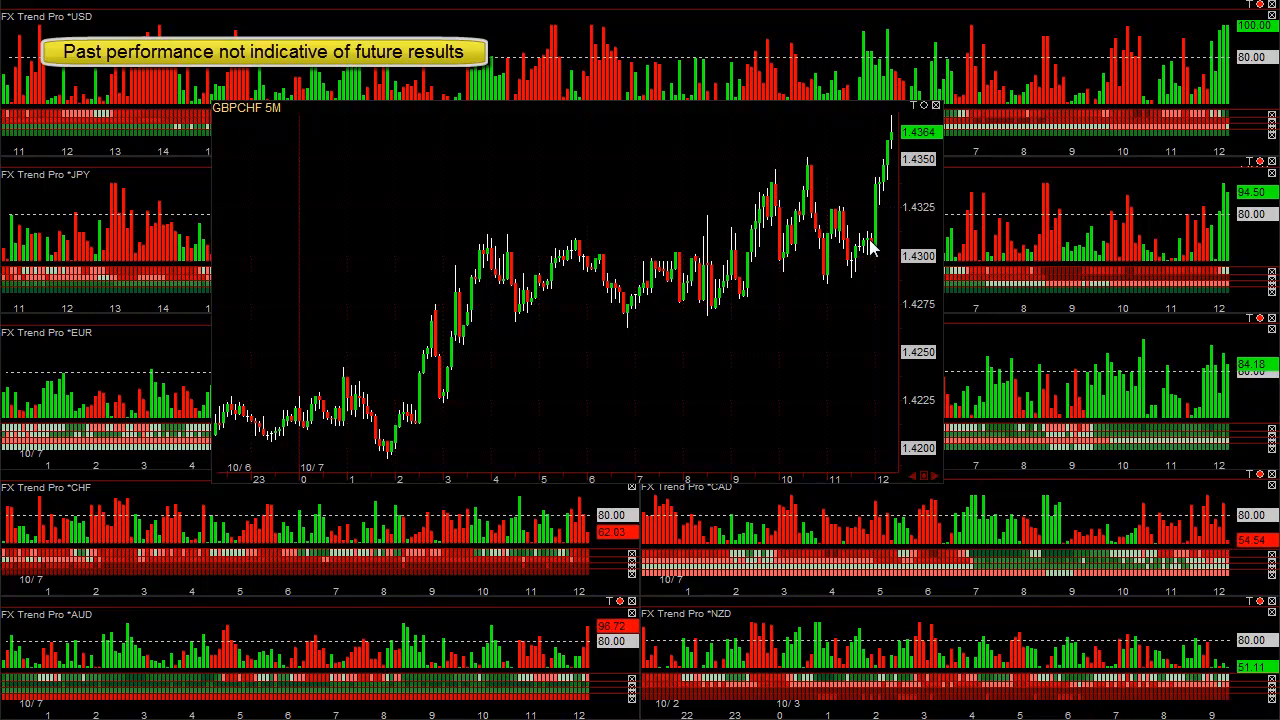
{"action": "mouse_move", "coordinate": [770, 110]}
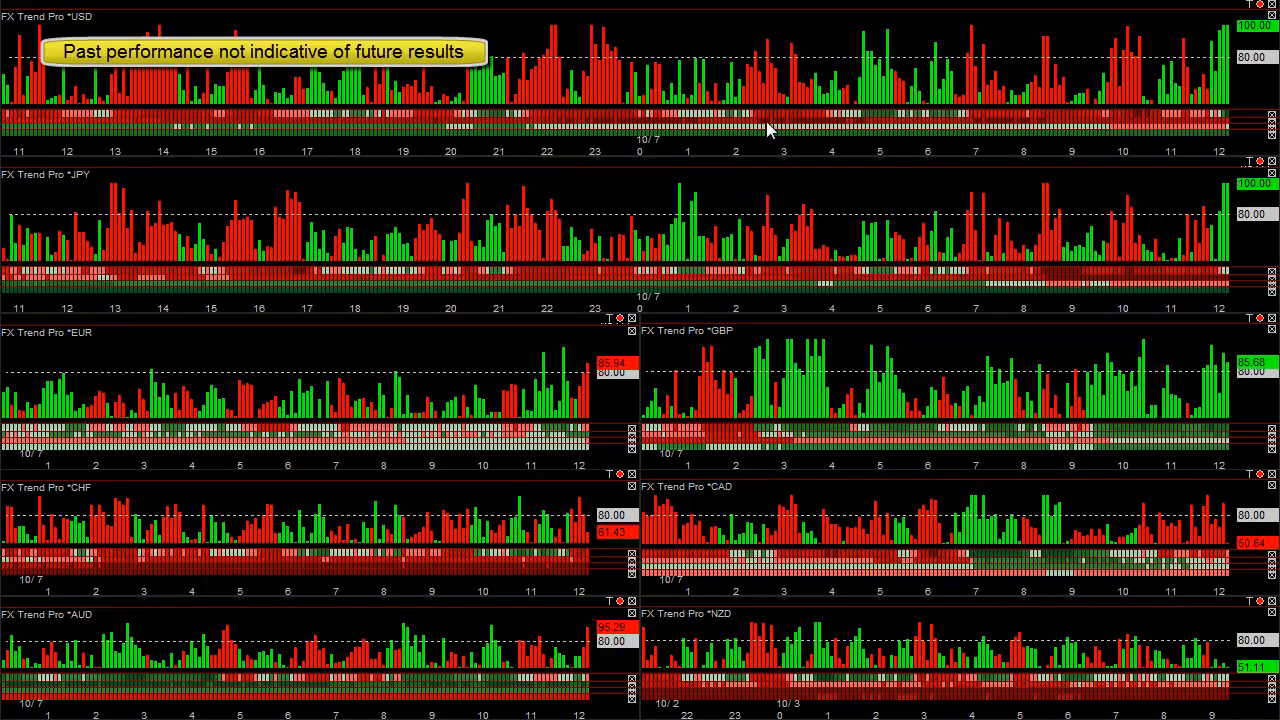
{"action": "mouse_move", "coordinate": [772, 104]}
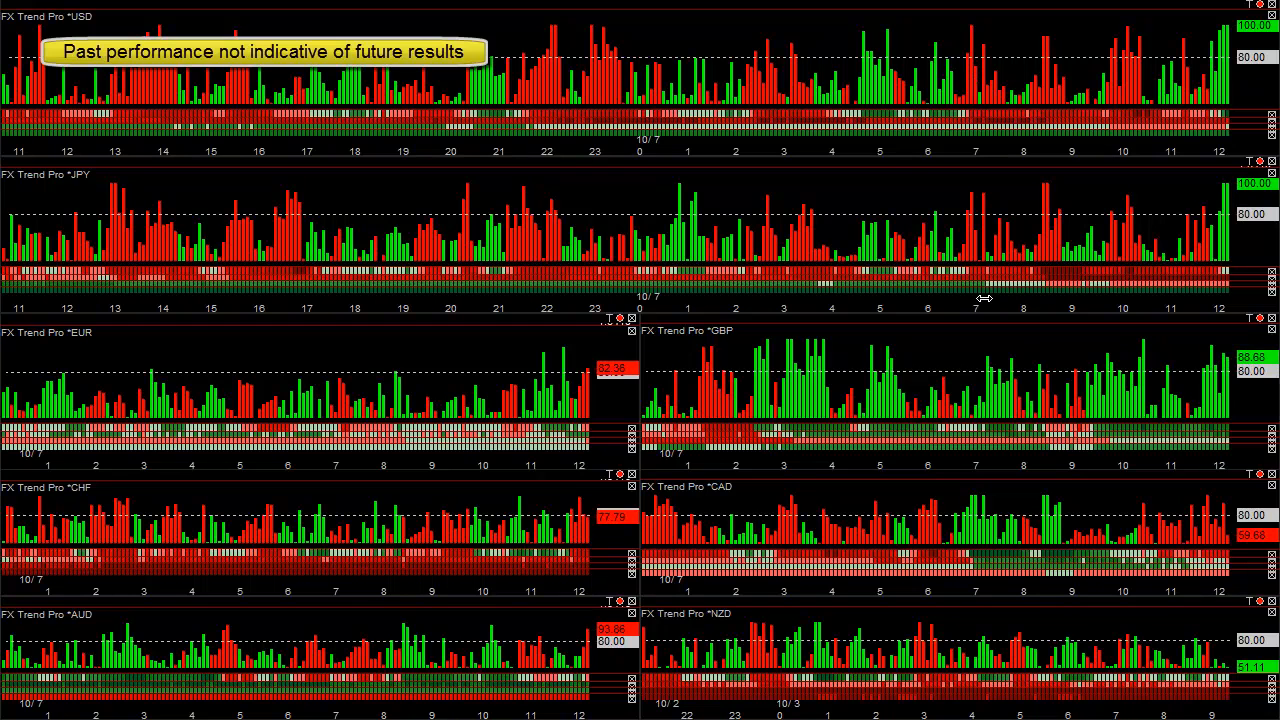
{"action": "mouse_move", "coordinate": [976, 376]}
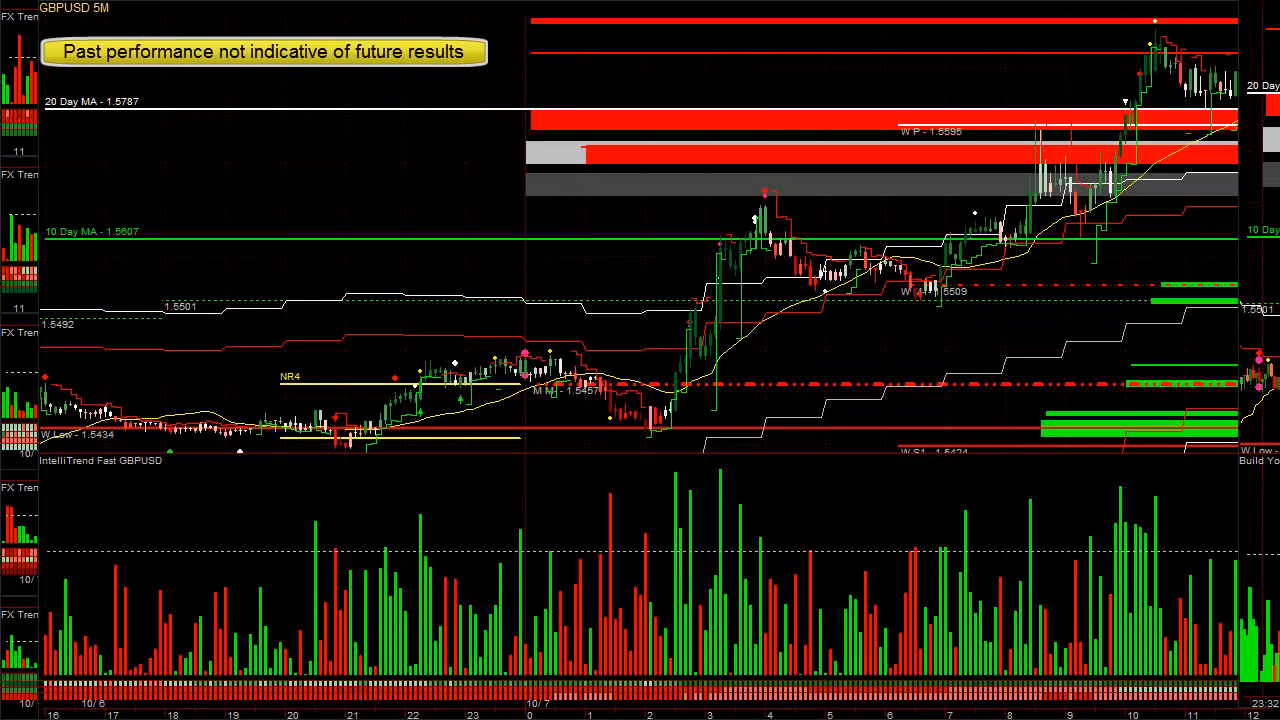
{"action": "mouse_move", "coordinate": [650, 262]}
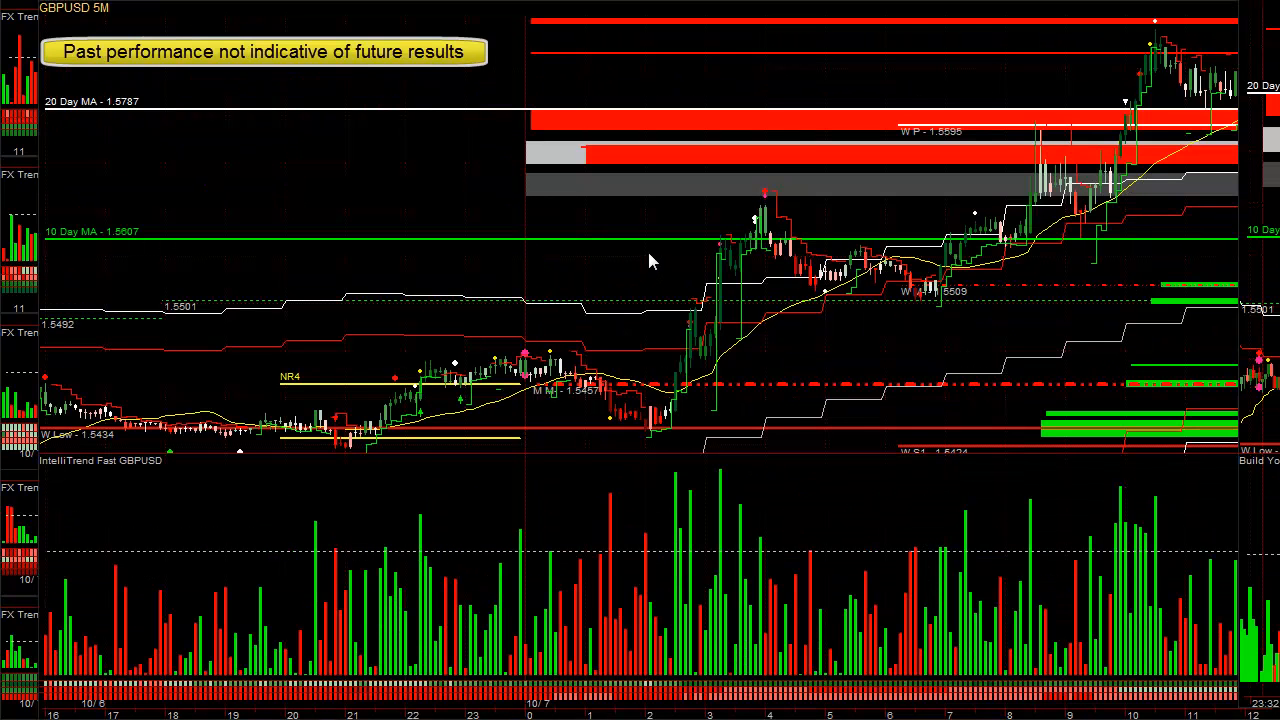
{"action": "mouse_move", "coordinate": [844, 288]}
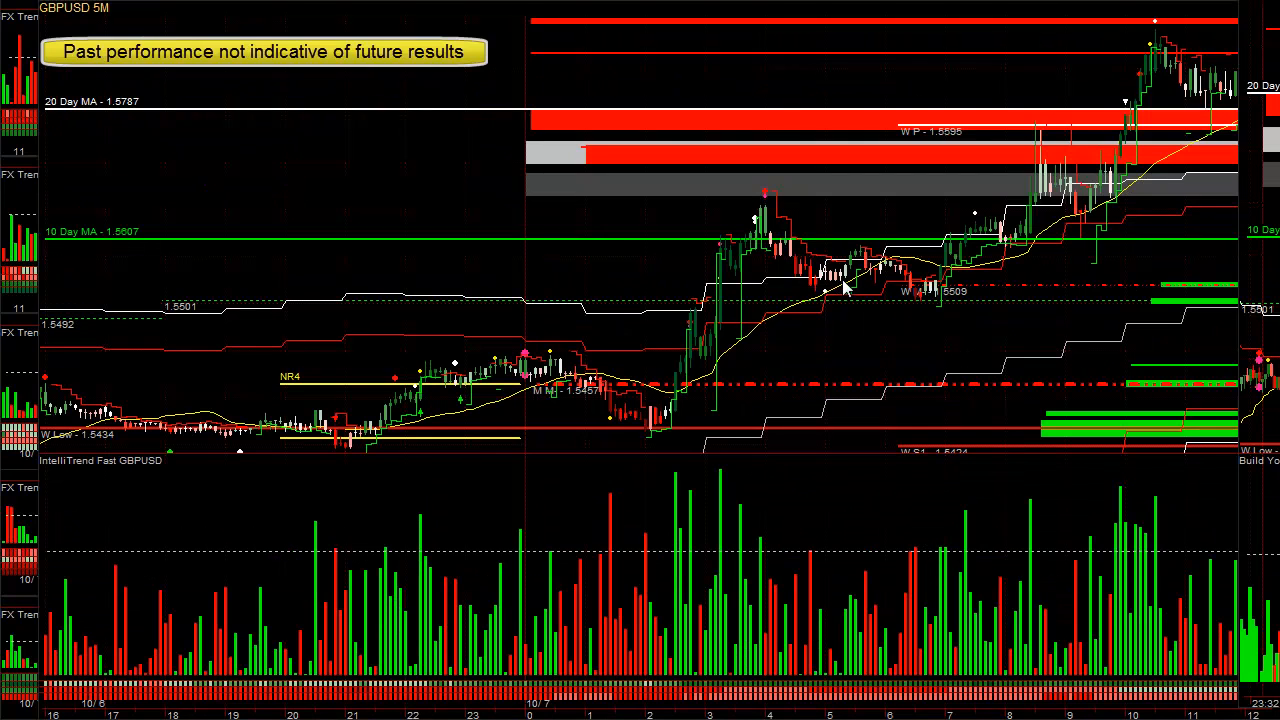
{"action": "mouse_move", "coordinate": [756, 196]}
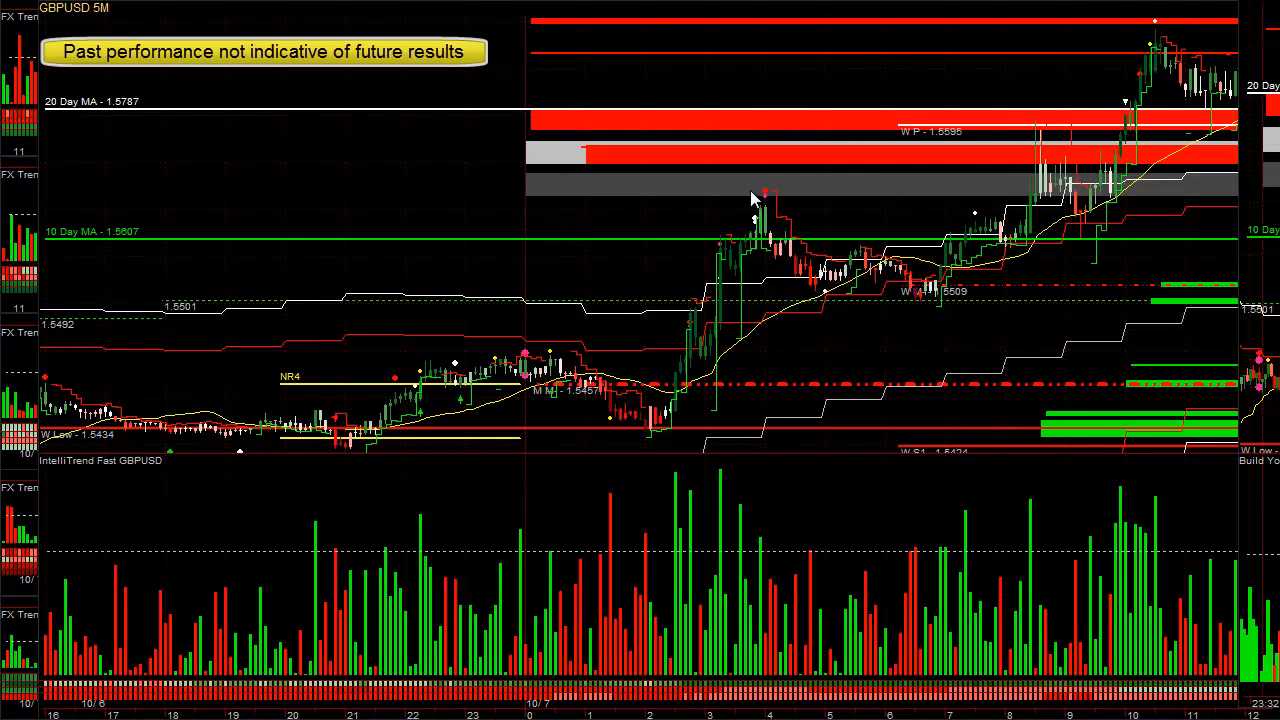
{"action": "mouse_move", "coordinate": [950, 300]}
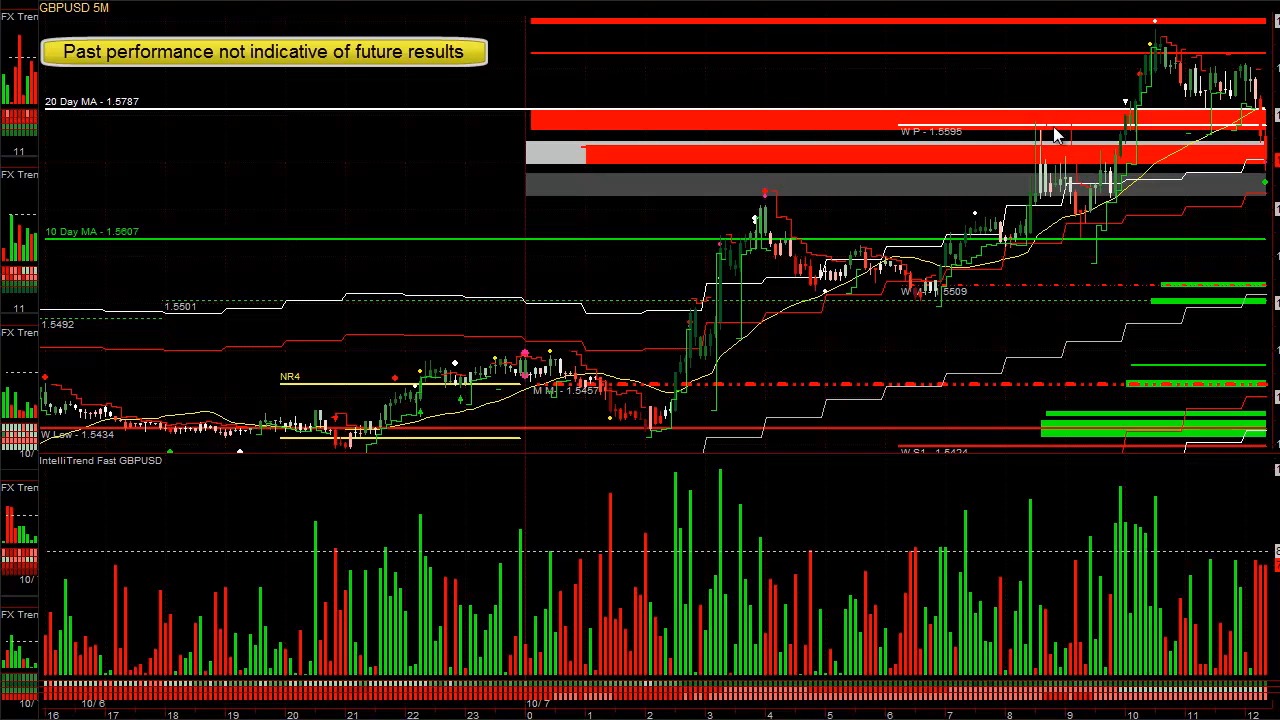
{"action": "mouse_move", "coordinate": [1024, 220]}
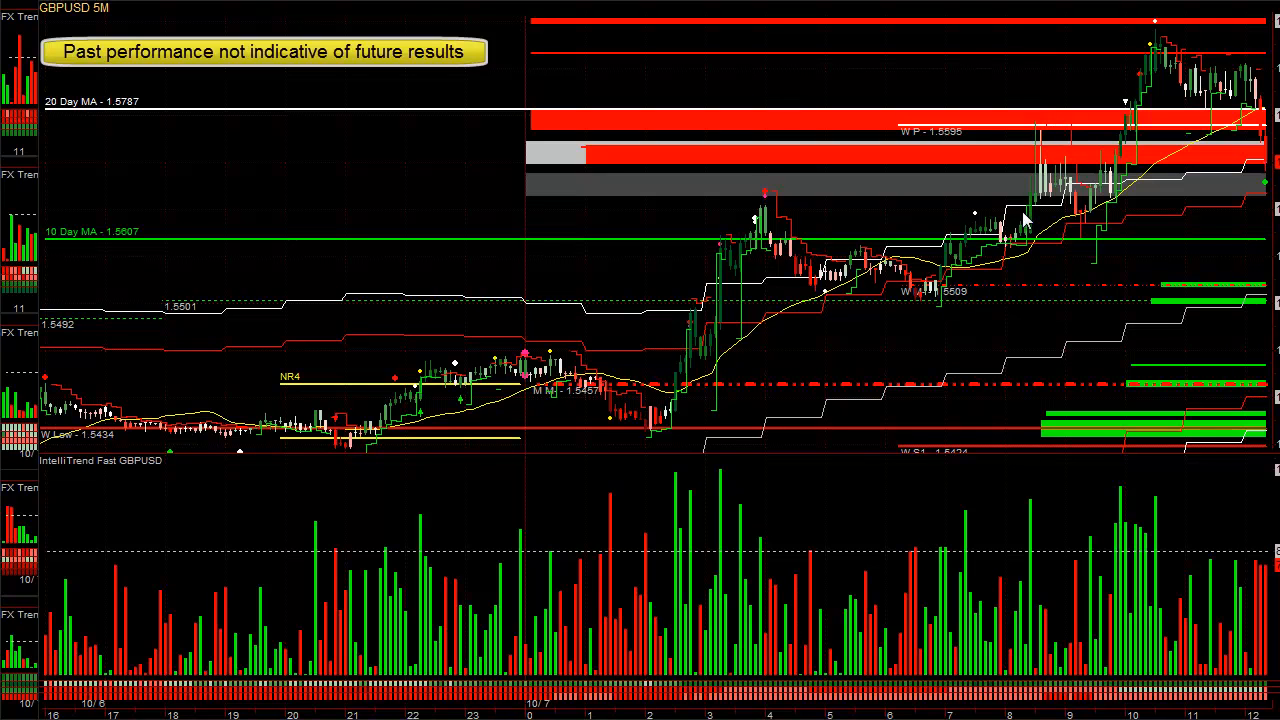
{"action": "mouse_move", "coordinate": [1072, 204]}
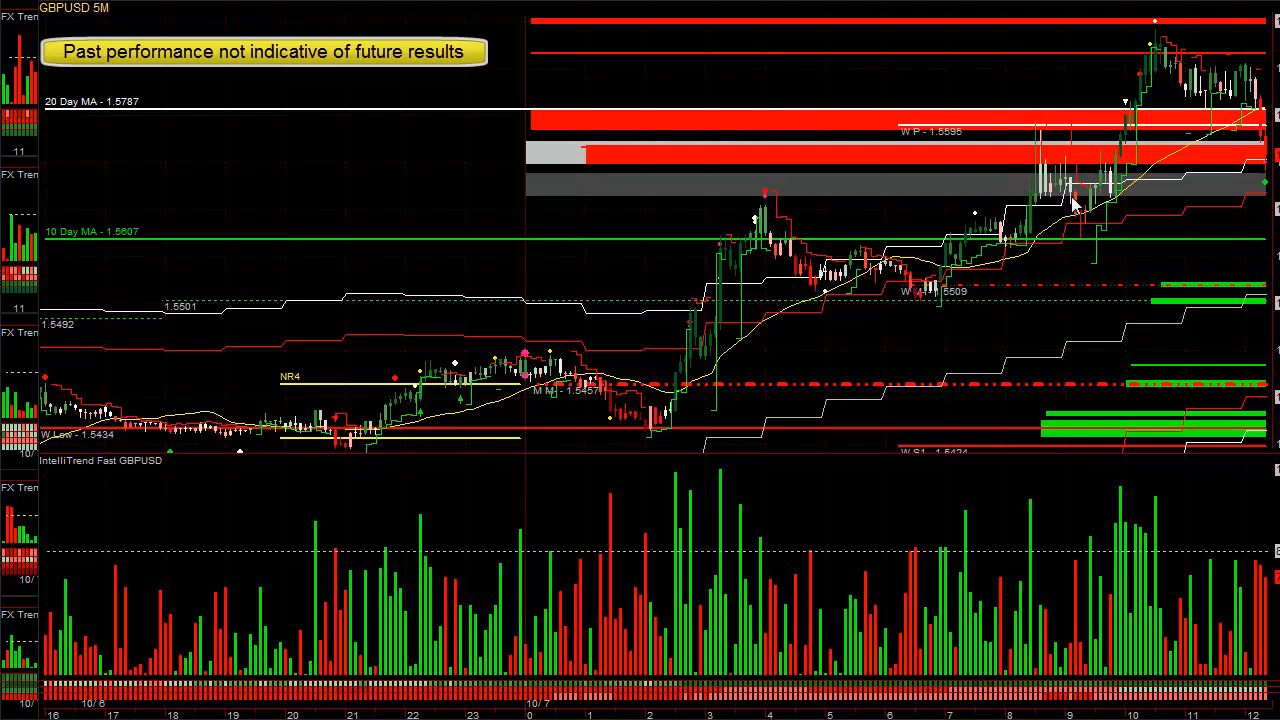
{"action": "mouse_move", "coordinate": [1100, 224]}
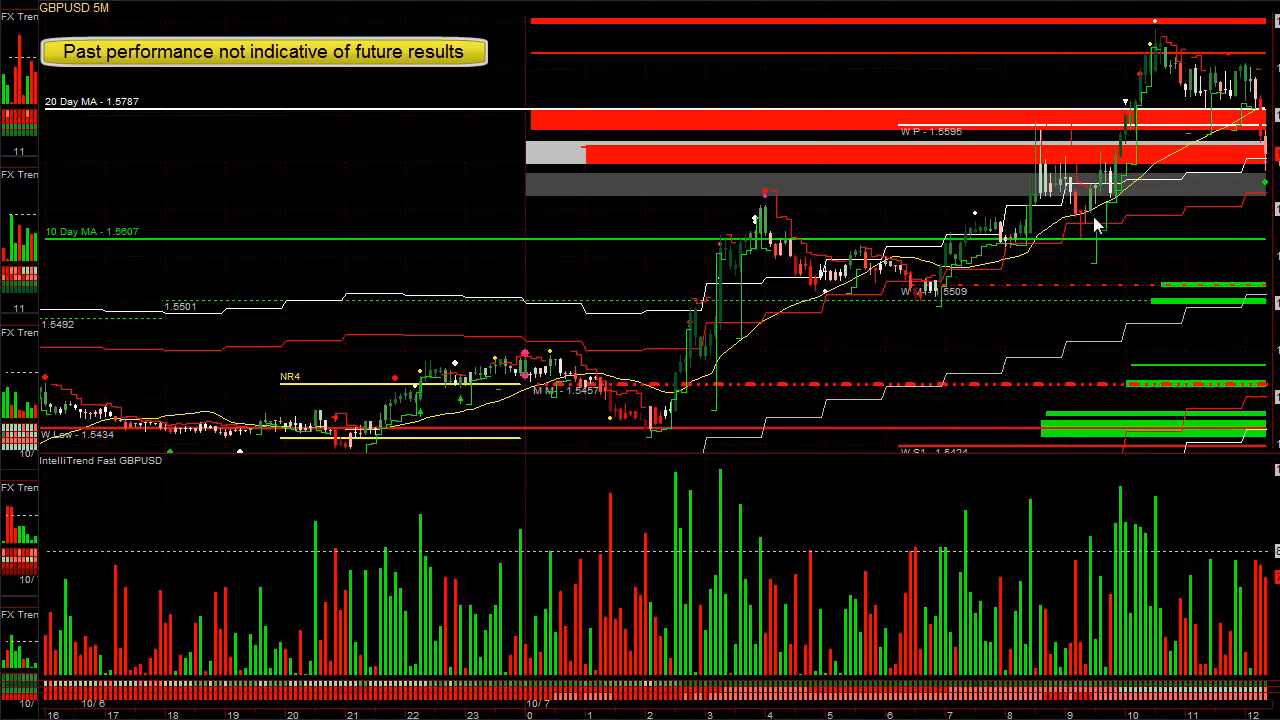
{"action": "mouse_move", "coordinate": [1170, 210]}
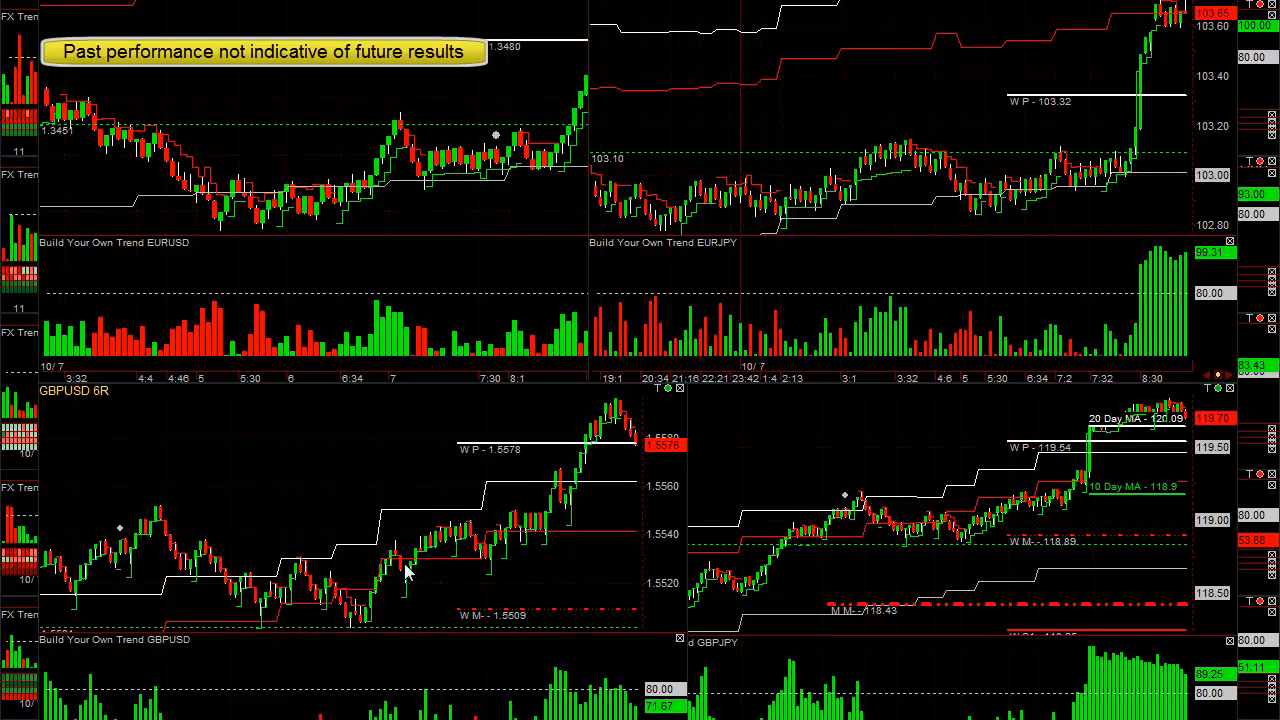
{"action": "mouse_move", "coordinate": [480, 548]}
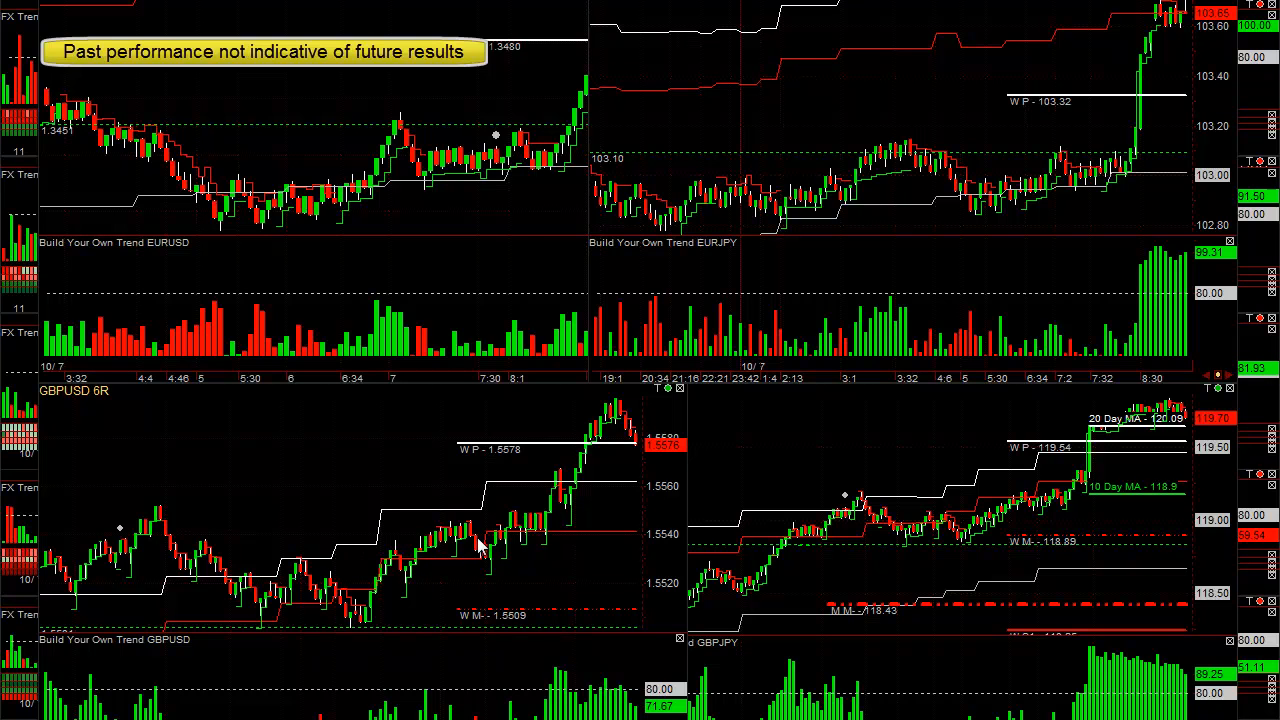
{"action": "mouse_move", "coordinate": [576, 410]}
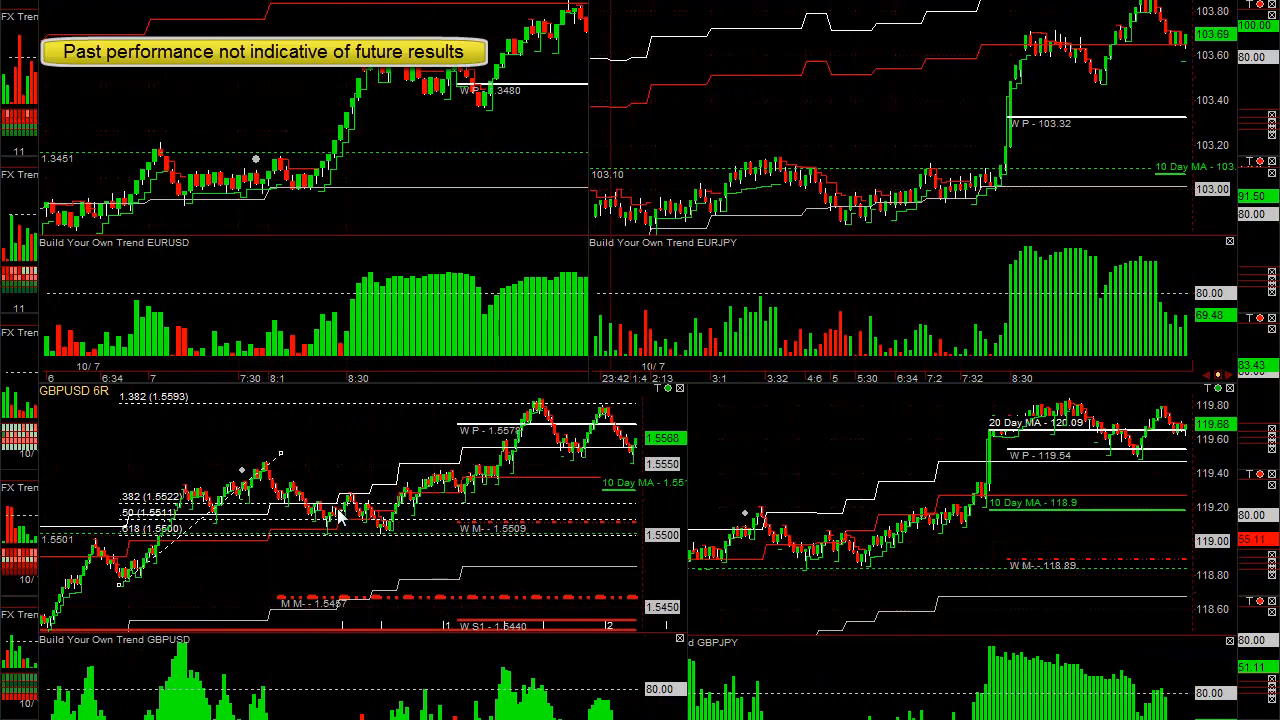
{"action": "mouse_move", "coordinate": [536, 408]}
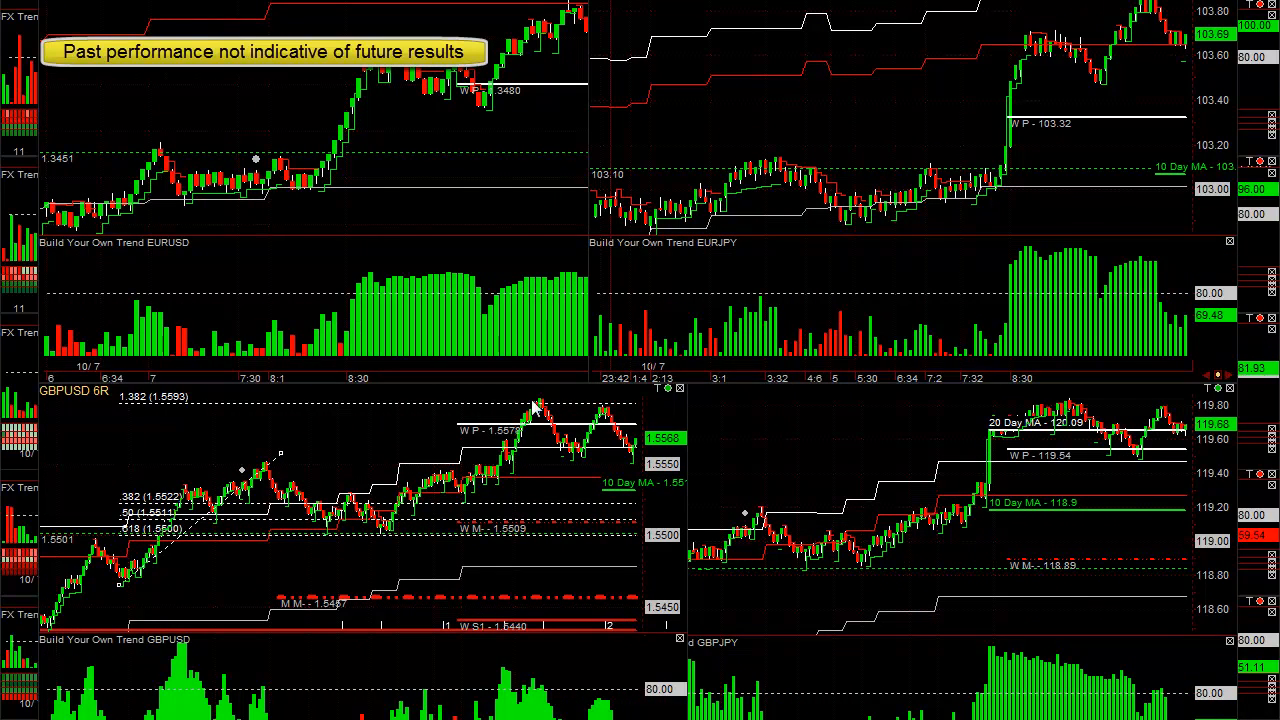
{"action": "mouse_move", "coordinate": [436, 508]}
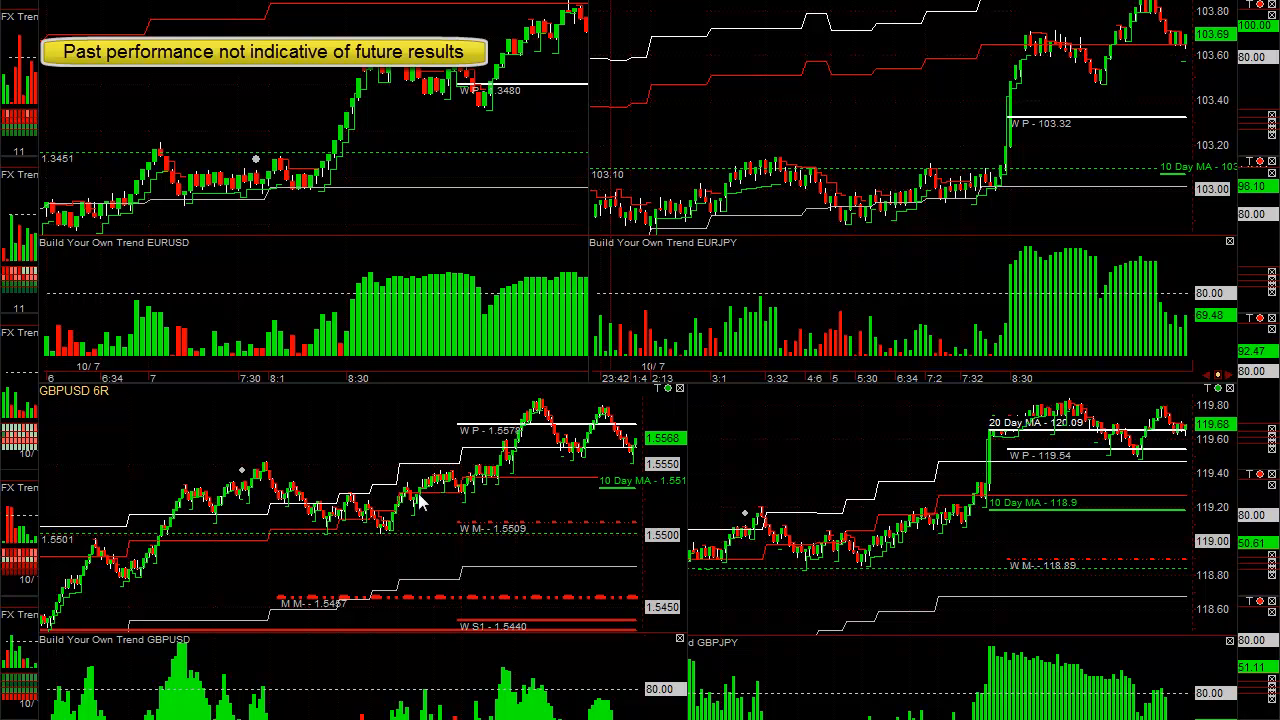
{"action": "mouse_move", "coordinate": [392, 408]}
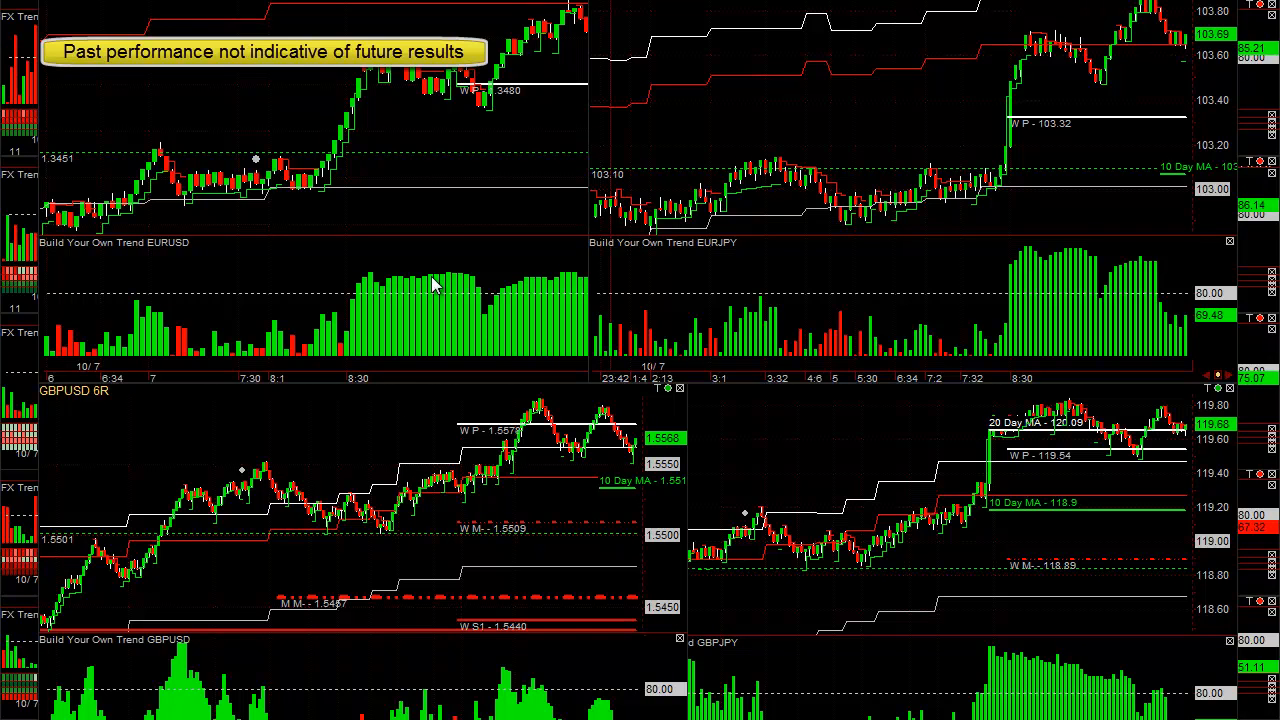
{"action": "mouse_move", "coordinate": [420, 140]}
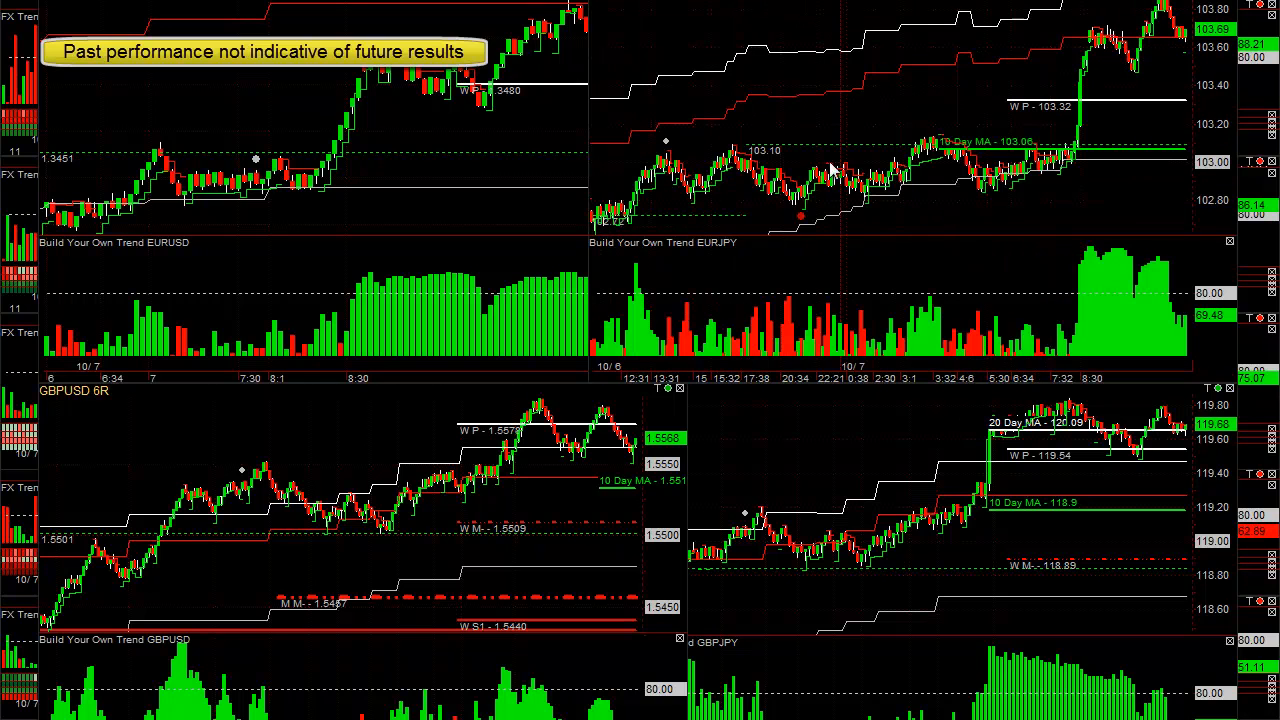
{"action": "mouse_move", "coordinate": [750, 150]}
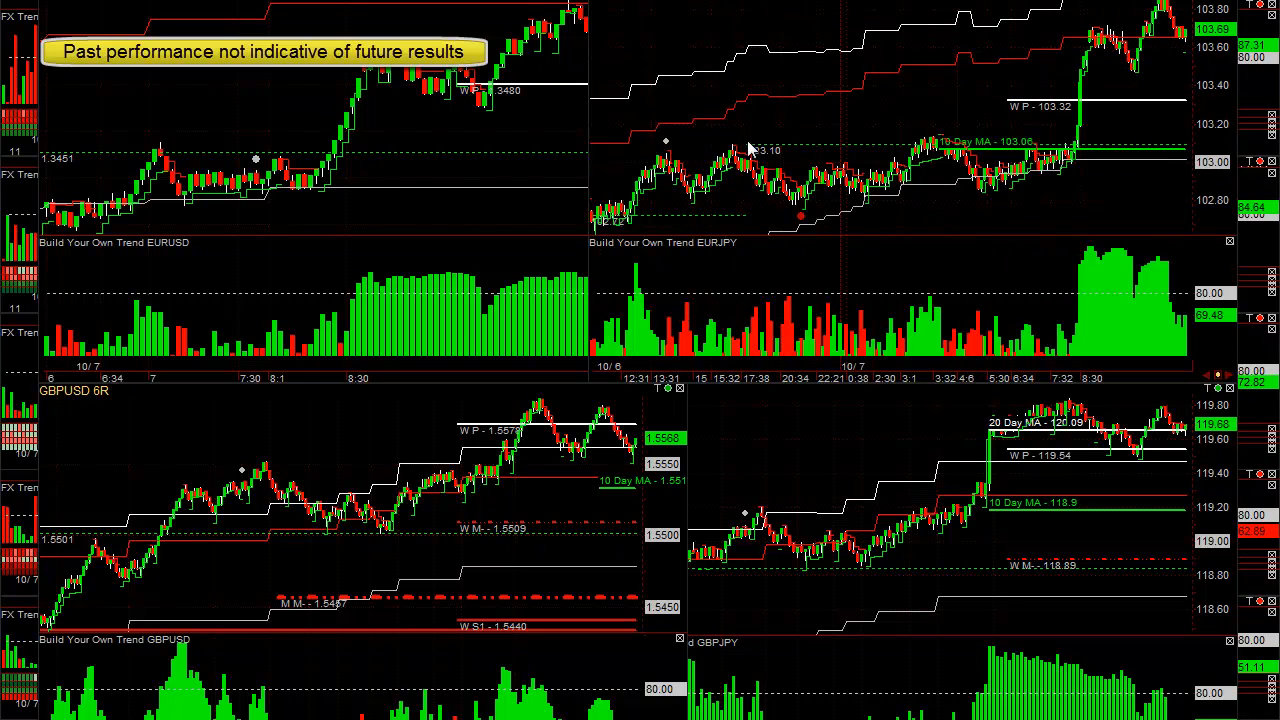
{"action": "mouse_move", "coordinate": [680, 148]}
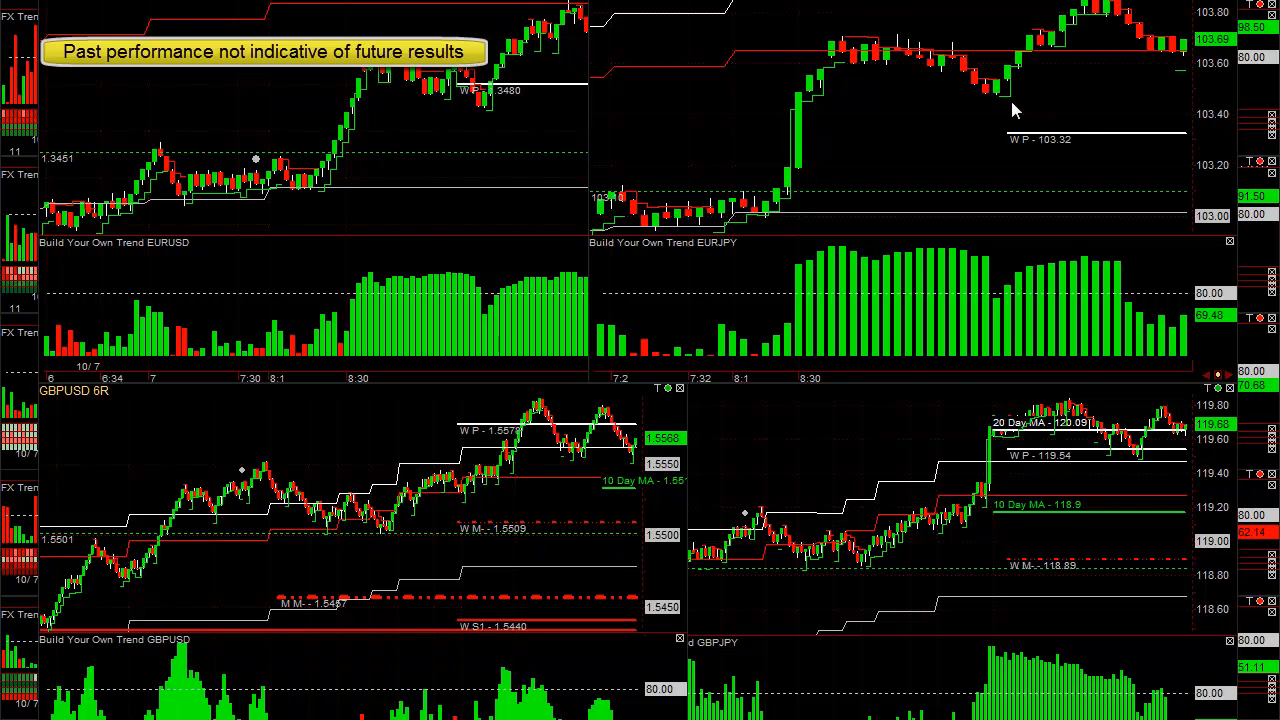
{"action": "mouse_move", "coordinate": [958, 52]}
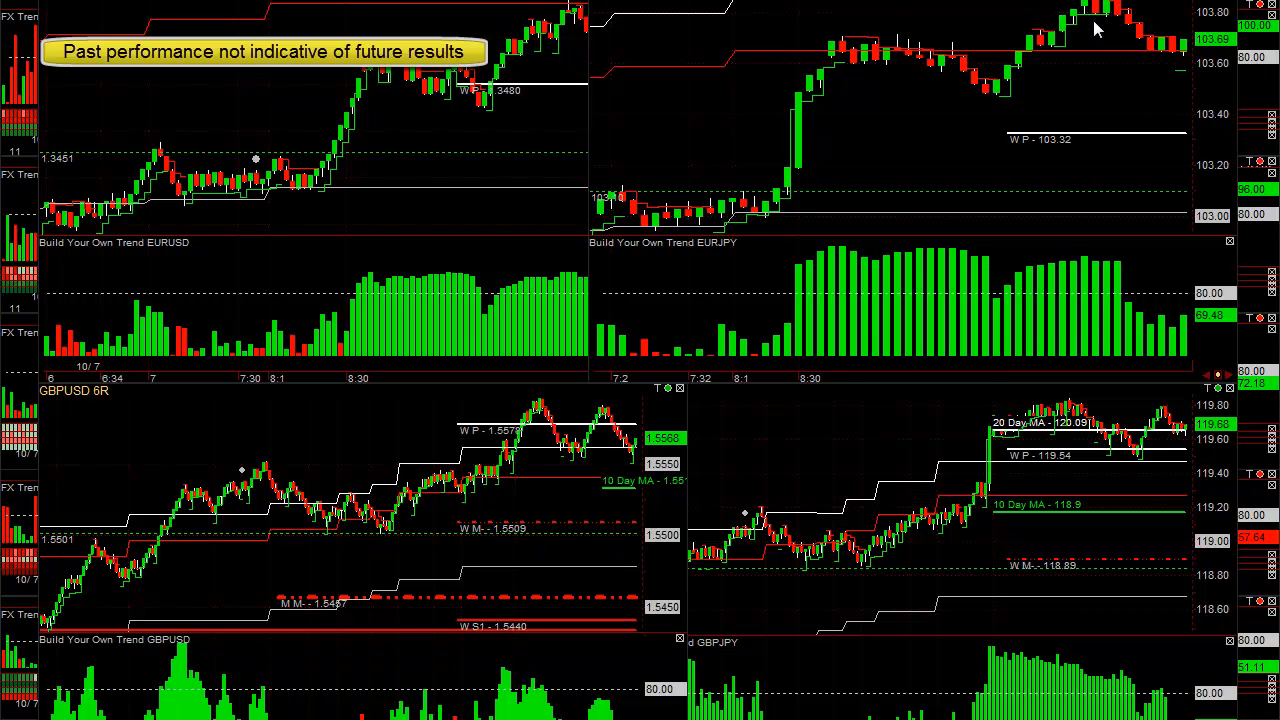
{"action": "mouse_move", "coordinate": [984, 62]}
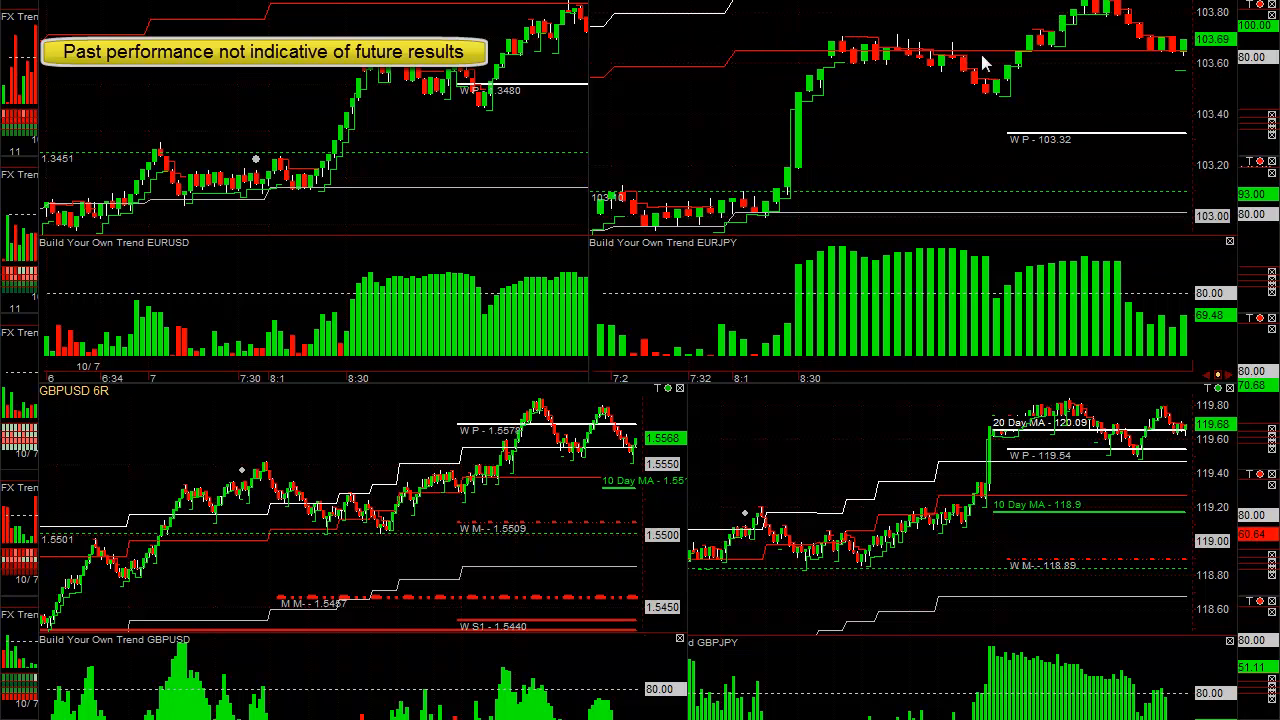
{"action": "mouse_move", "coordinate": [1068, 46]}
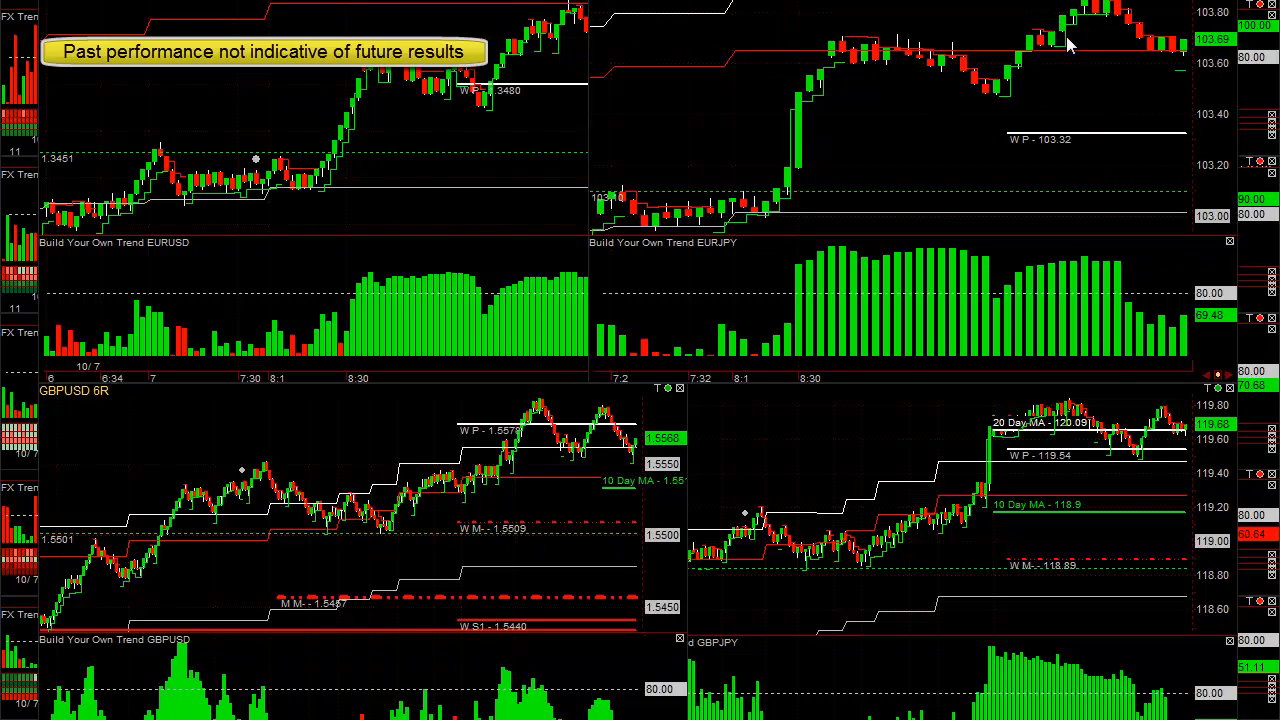
{"action": "mouse_move", "coordinate": [790, 272]}
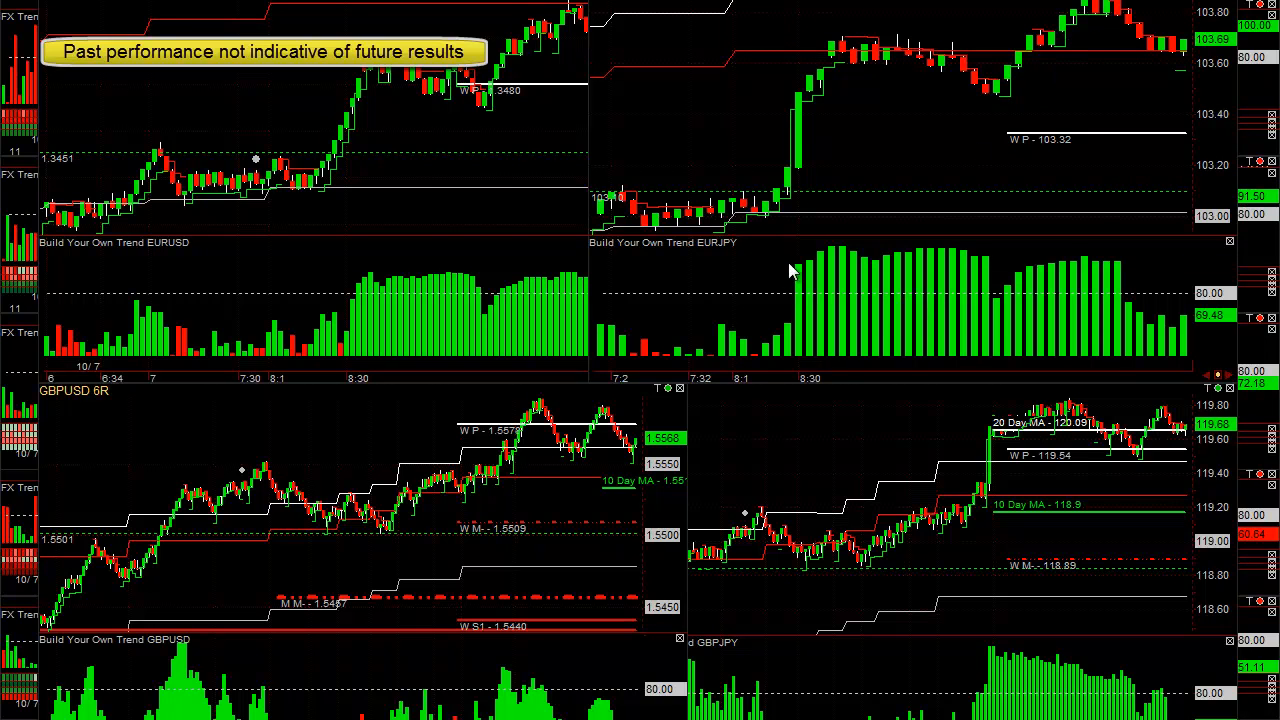